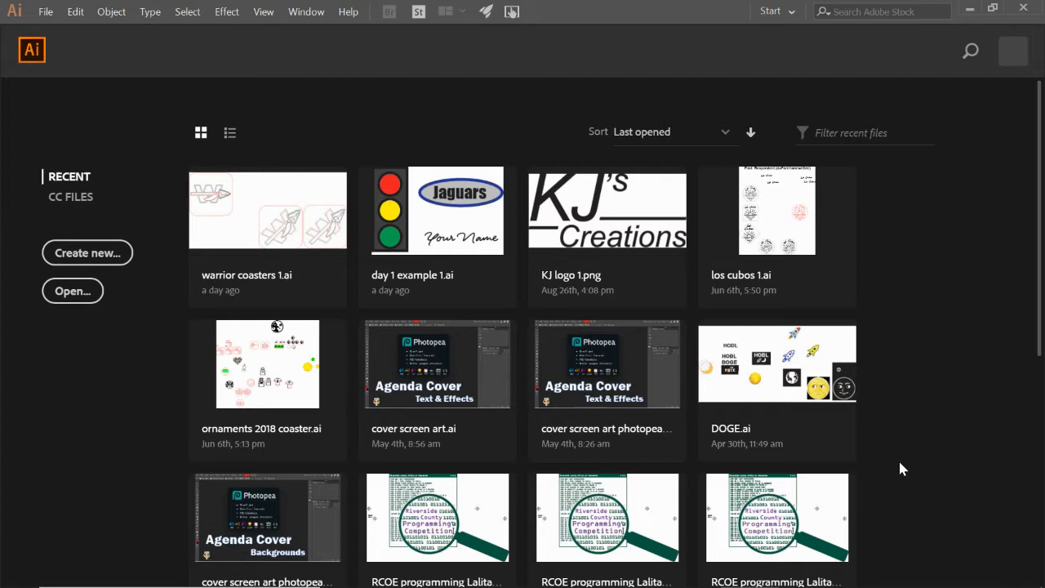
{"action": "mouse_move", "coordinate": [147, 318]}
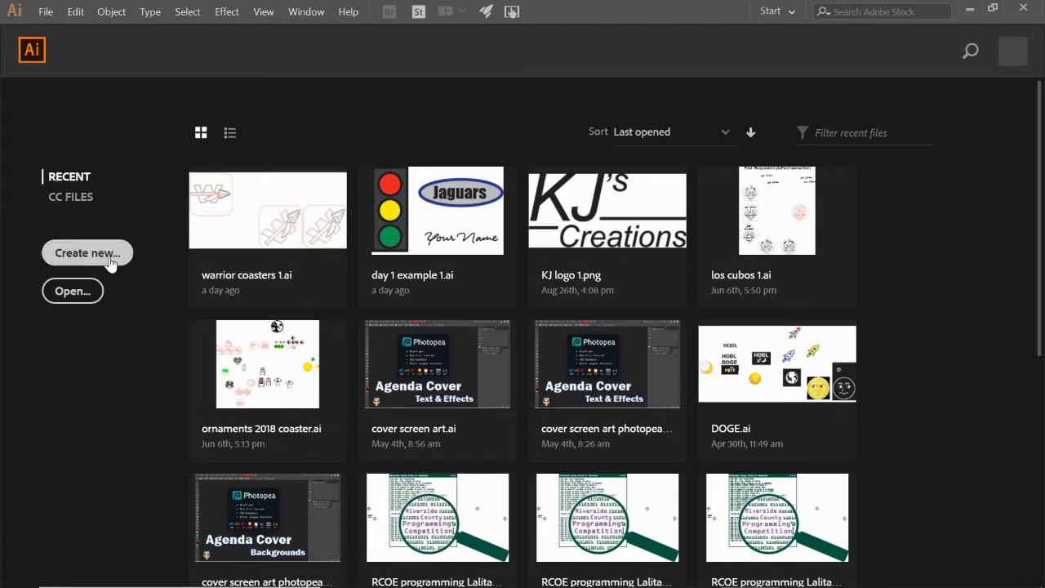
Start a new document from the Print presets and pick the Letter size.
{"action": "left_click", "coordinate": [46, 11]}
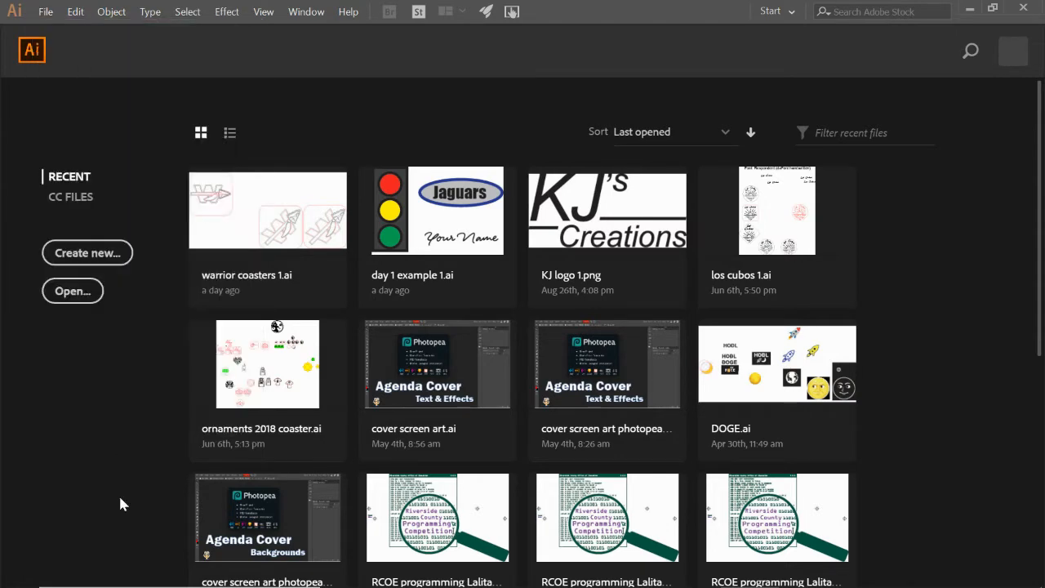
{"action": "left_click", "coordinate": [87, 251]}
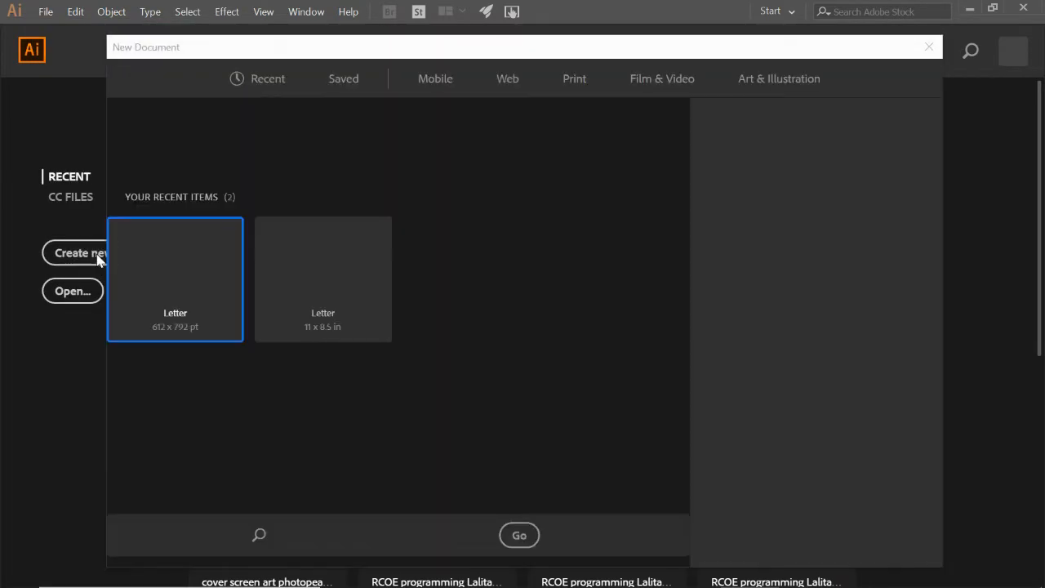
{"action": "left_click", "coordinate": [80, 251]}
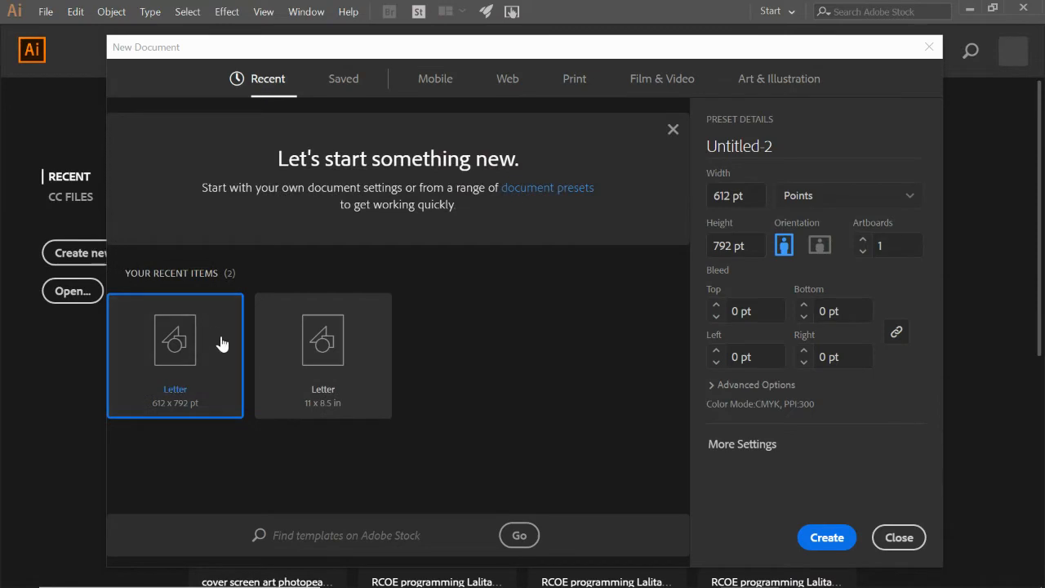
{"action": "mouse_move", "coordinate": [256, 265]}
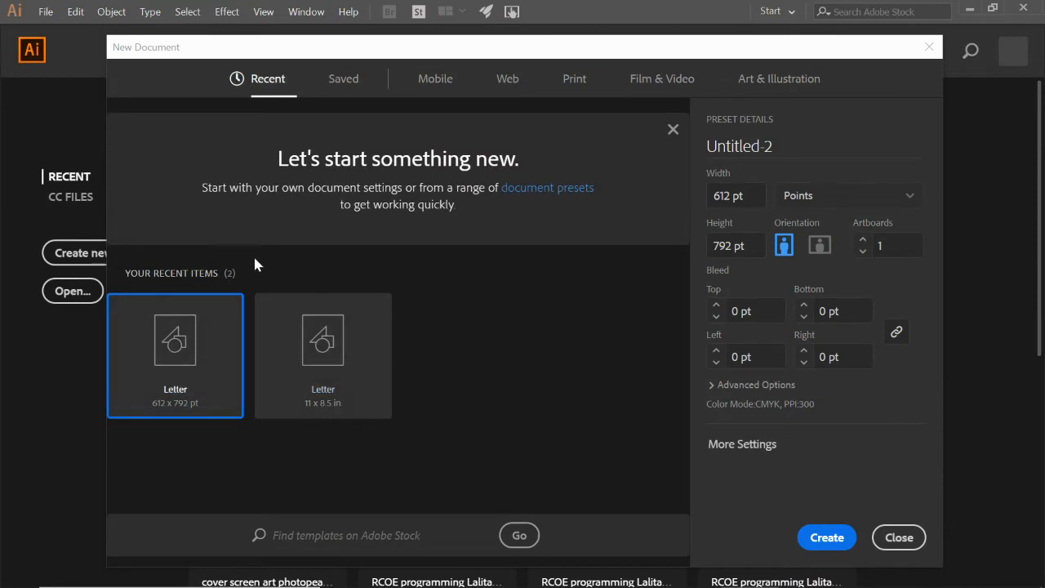
{"action": "mouse_move", "coordinate": [183, 281]}
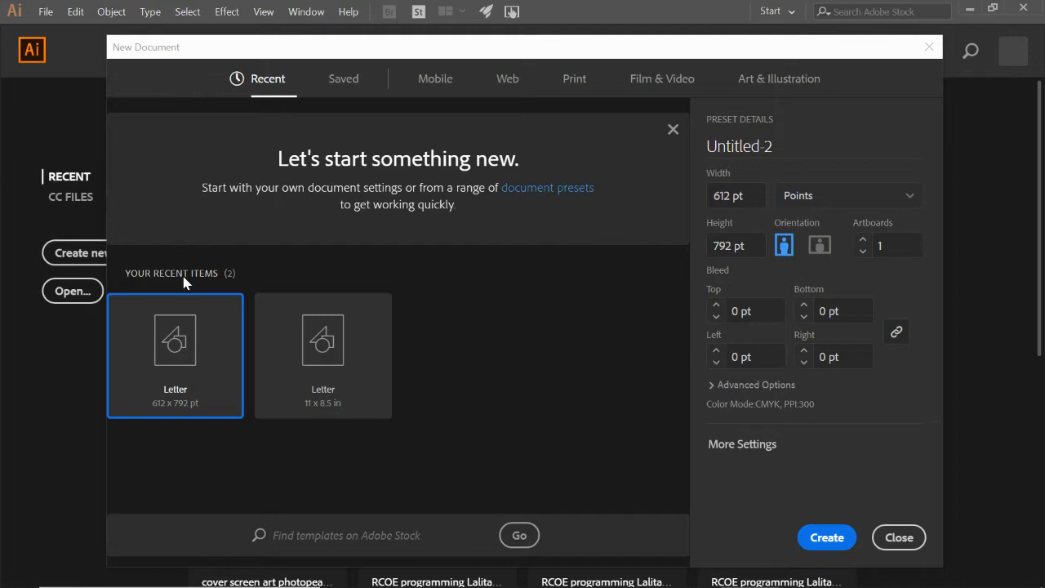
{"action": "mouse_move", "coordinate": [482, 93]}
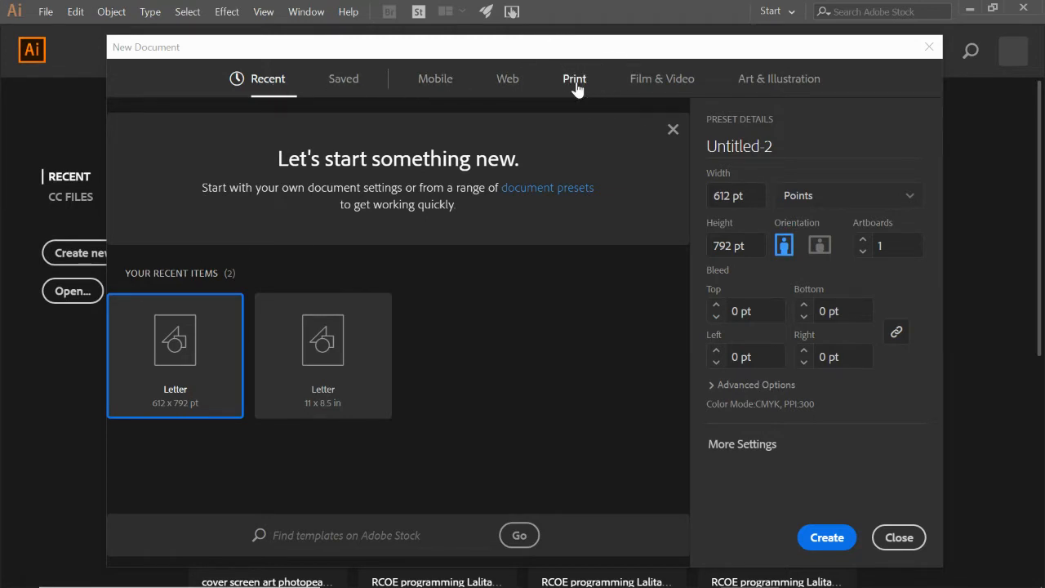
{"action": "left_click", "coordinate": [575, 78]}
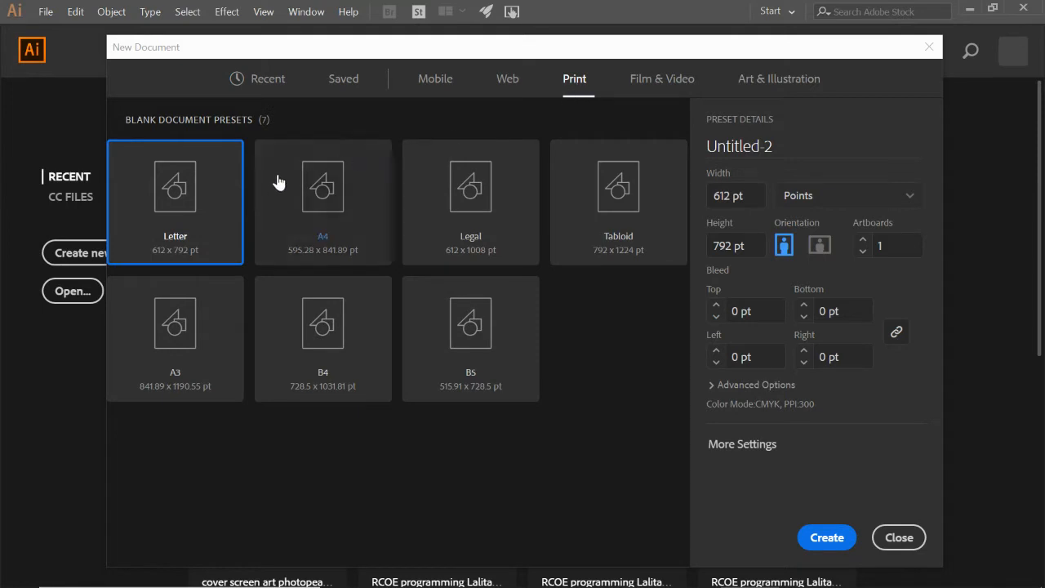
{"action": "mouse_move", "coordinate": [212, 199]}
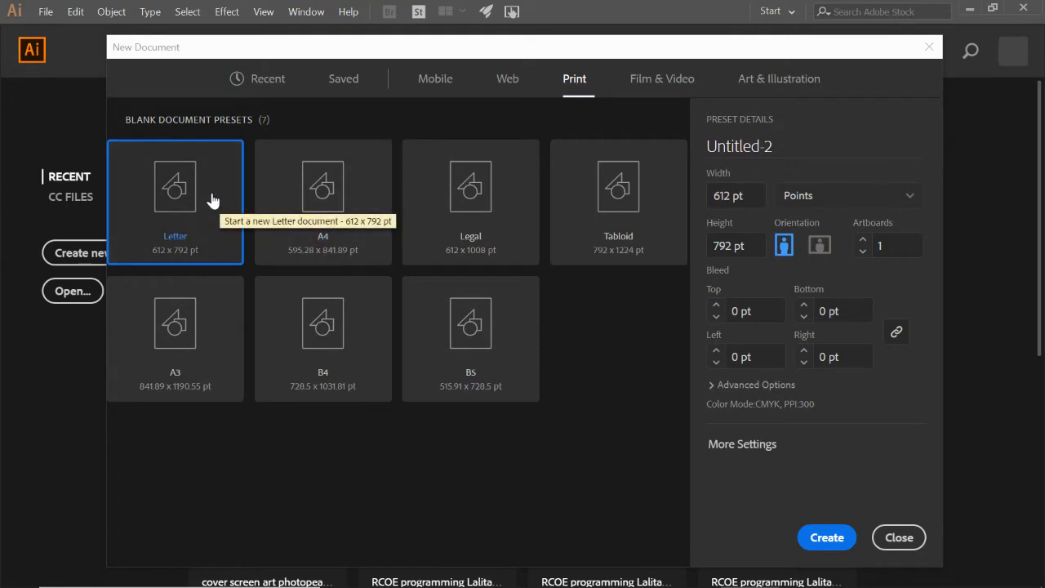
{"action": "mouse_move", "coordinate": [636, 263]}
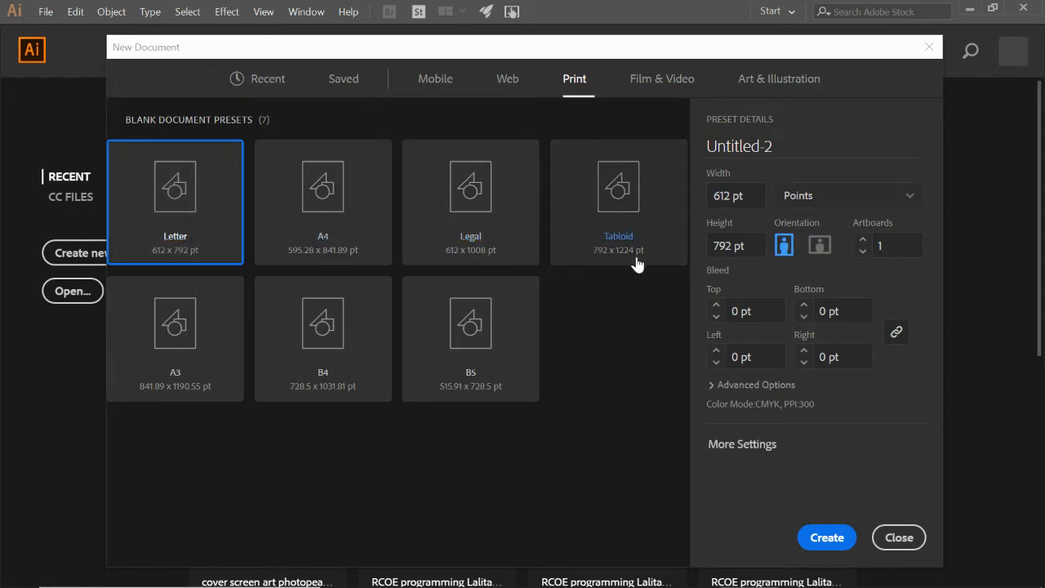
{"action": "mouse_move", "coordinate": [816, 205]}
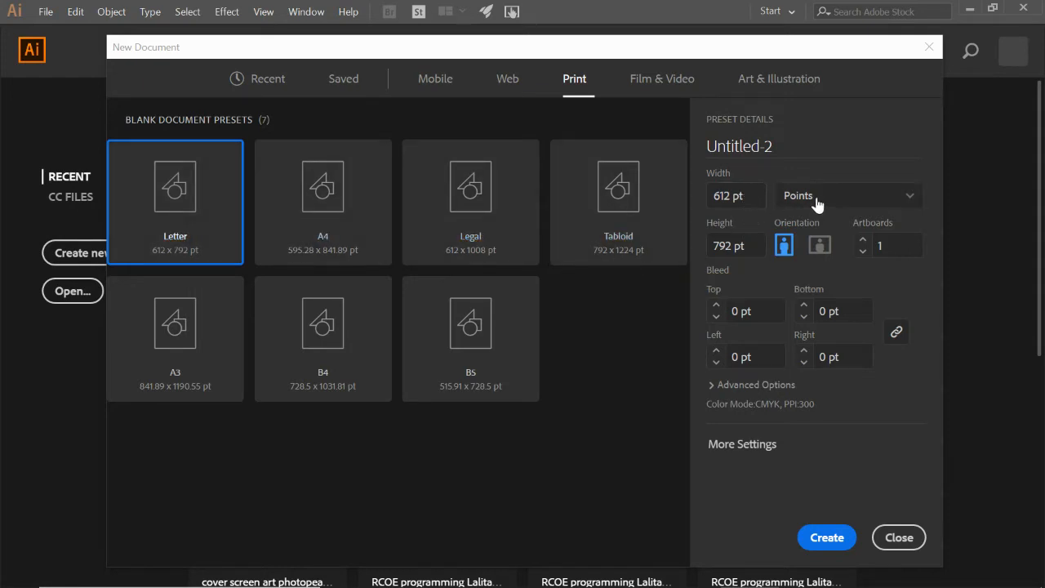
Set units to Inches, landscape orientation (11 × 8.5 in), and create the document.
{"action": "left_click", "coordinate": [849, 196]}
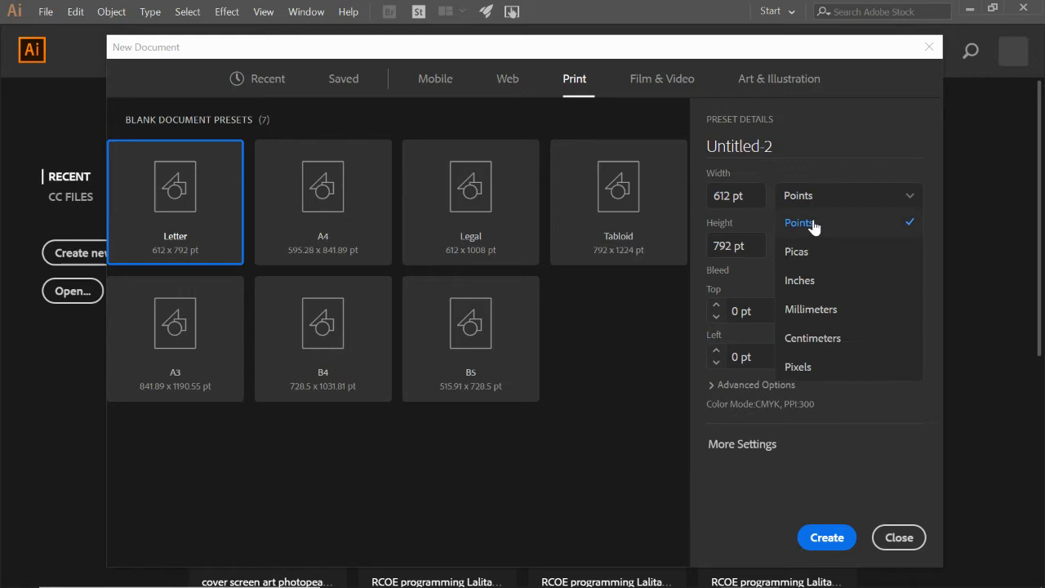
{"action": "mouse_move", "coordinate": [800, 280]}
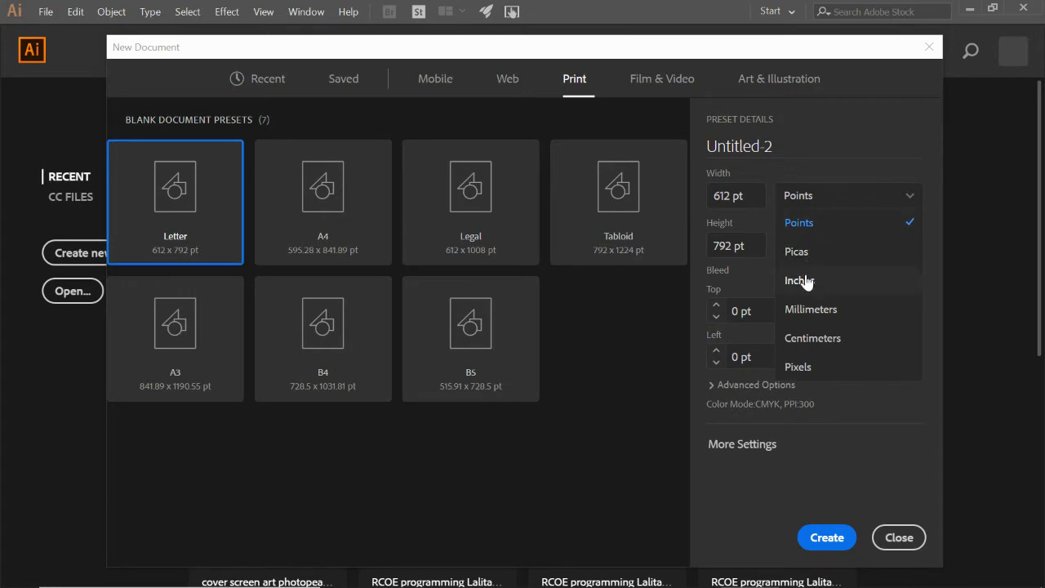
{"action": "left_click", "coordinate": [799, 280]}
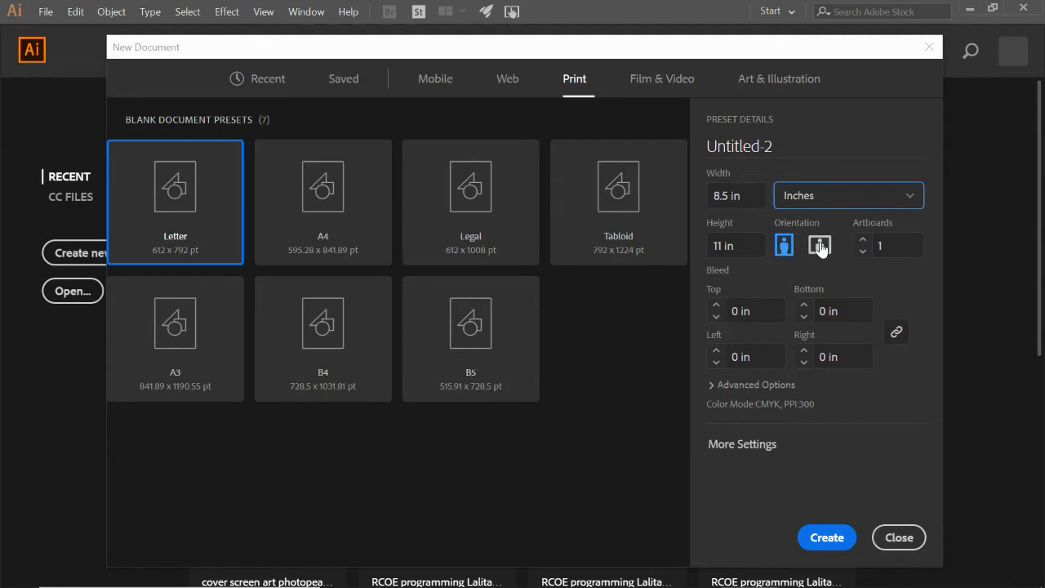
{"action": "left_click", "coordinate": [820, 245]}
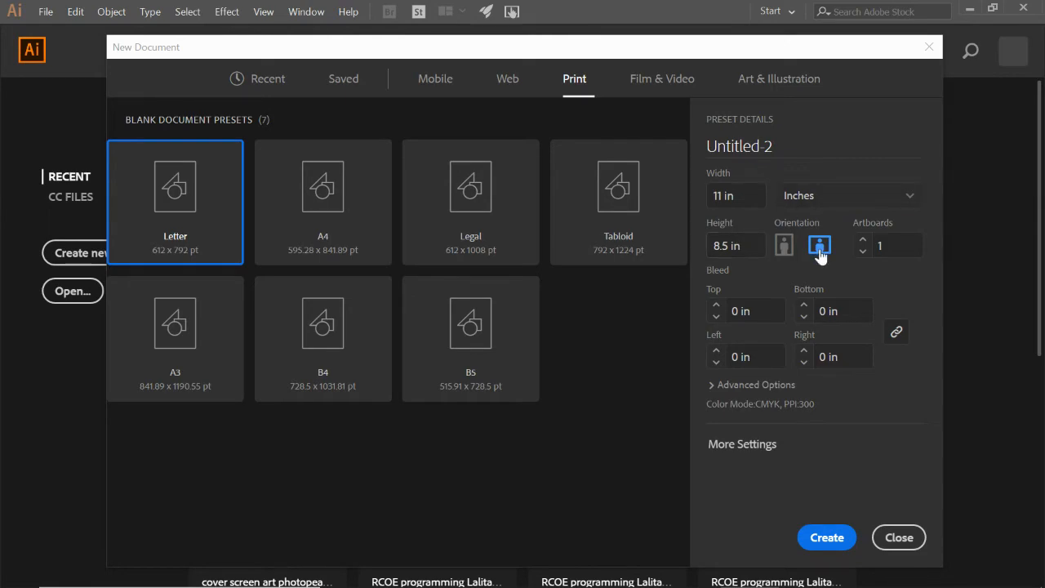
{"action": "left_click", "coordinate": [898, 537]}
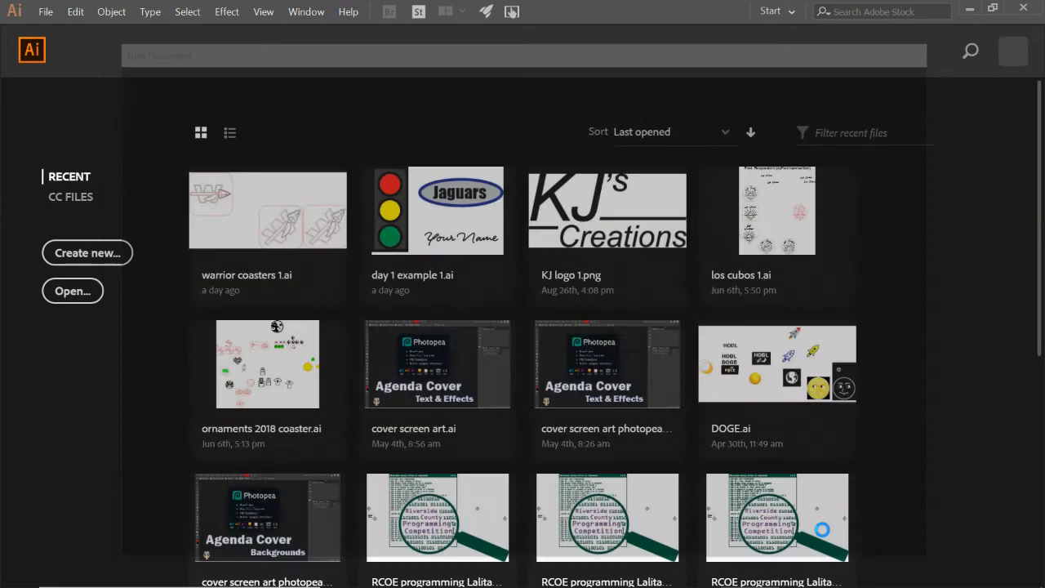
Bring the new Untitled-2 document forward with its blank artboard and nothing selected.
{"action": "left_click", "coordinate": [87, 251]}
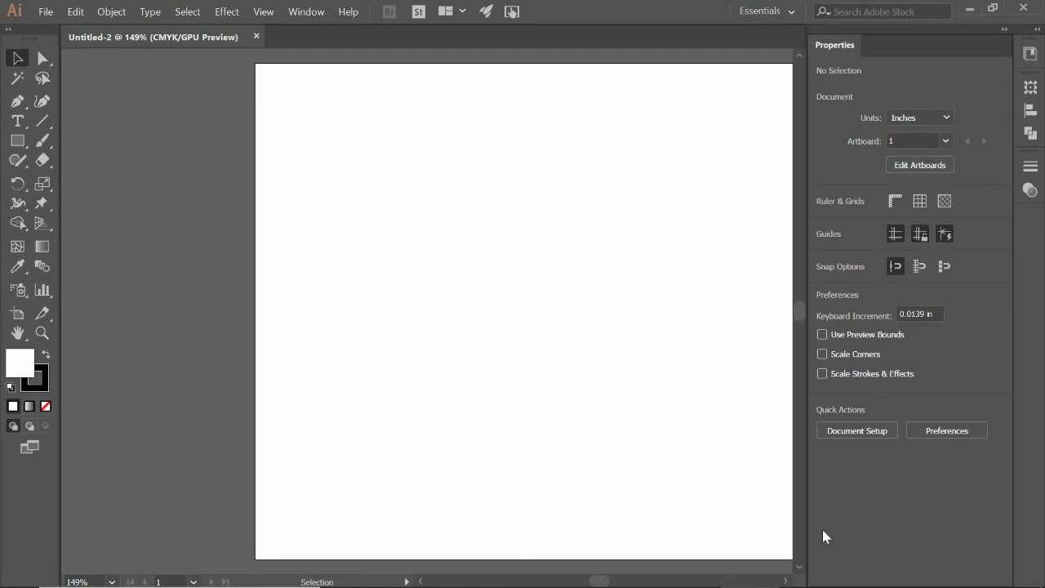
{"action": "mouse_move", "coordinate": [15, 37]}
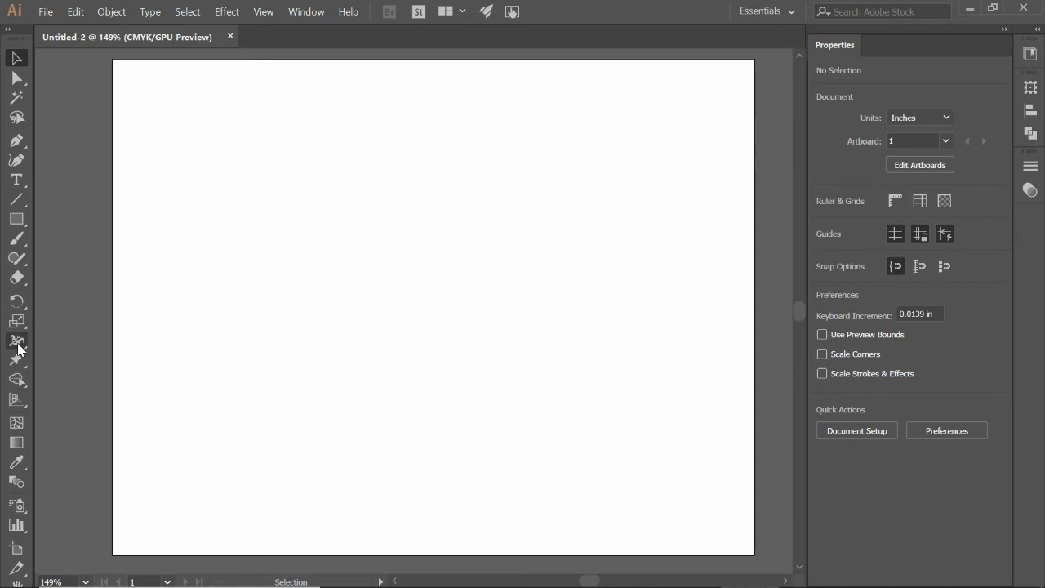
{"action": "mouse_move", "coordinate": [17, 218]}
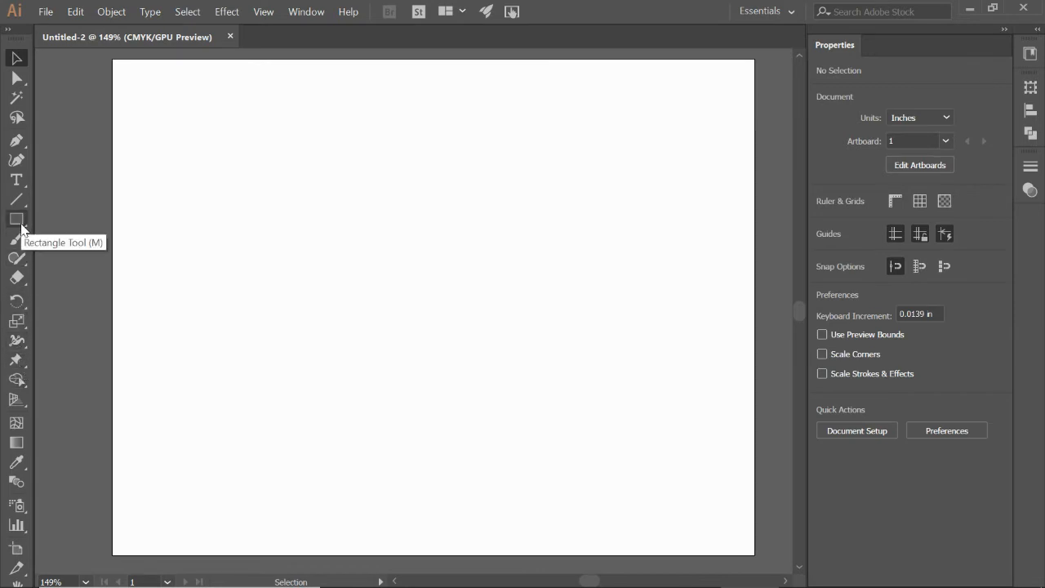
{"action": "mouse_move", "coordinate": [13, 49]}
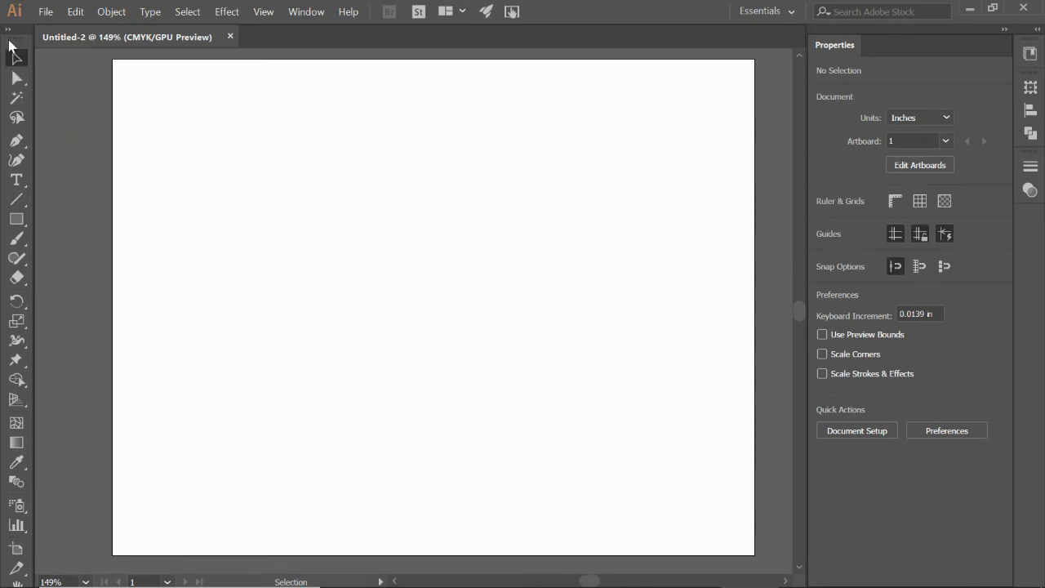
{"action": "mouse_move", "coordinate": [9, 39]}
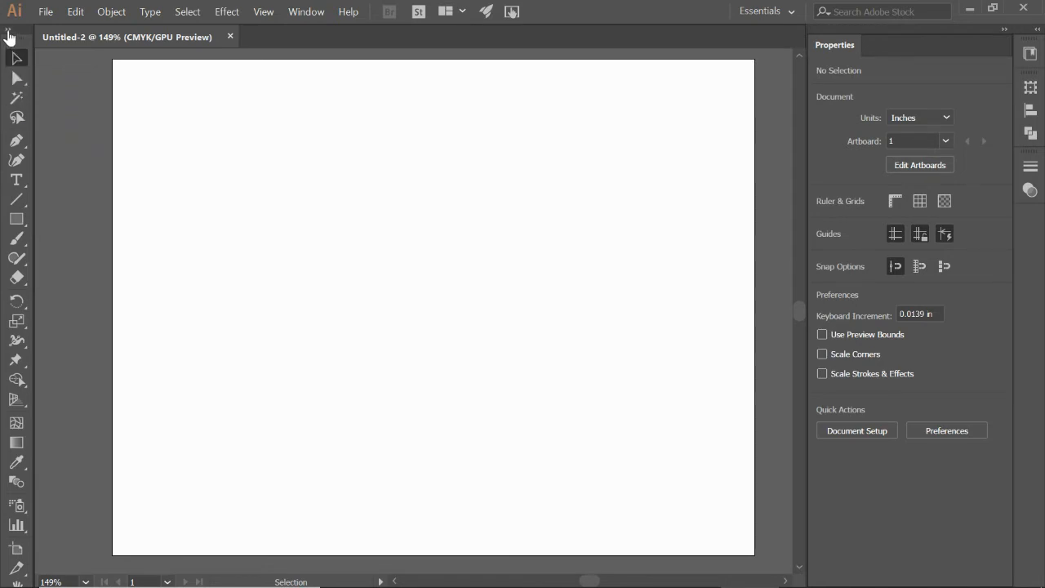
{"action": "left_click", "coordinate": [10, 37]}
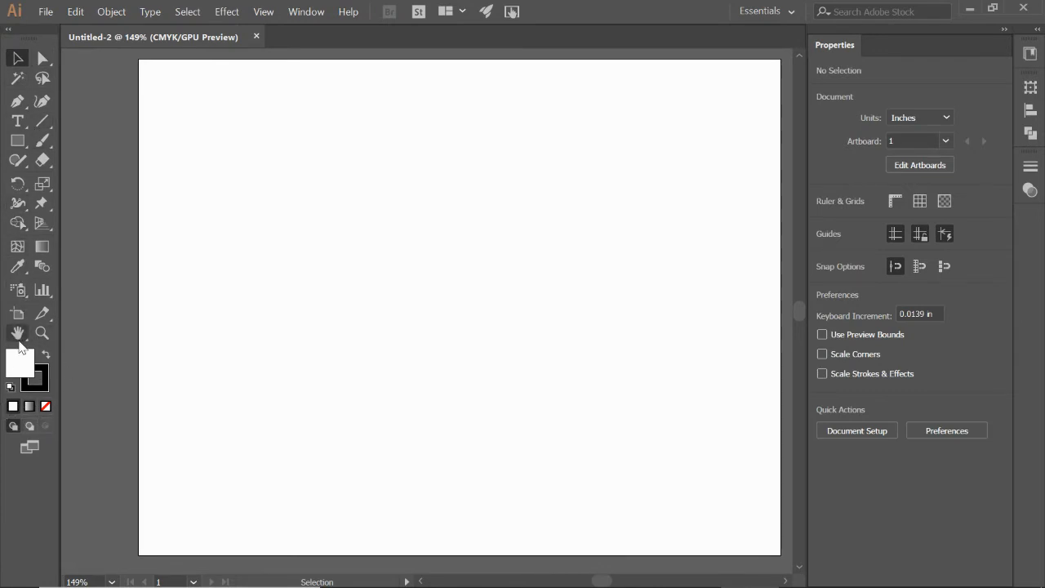
{"action": "mouse_move", "coordinate": [19, 366]}
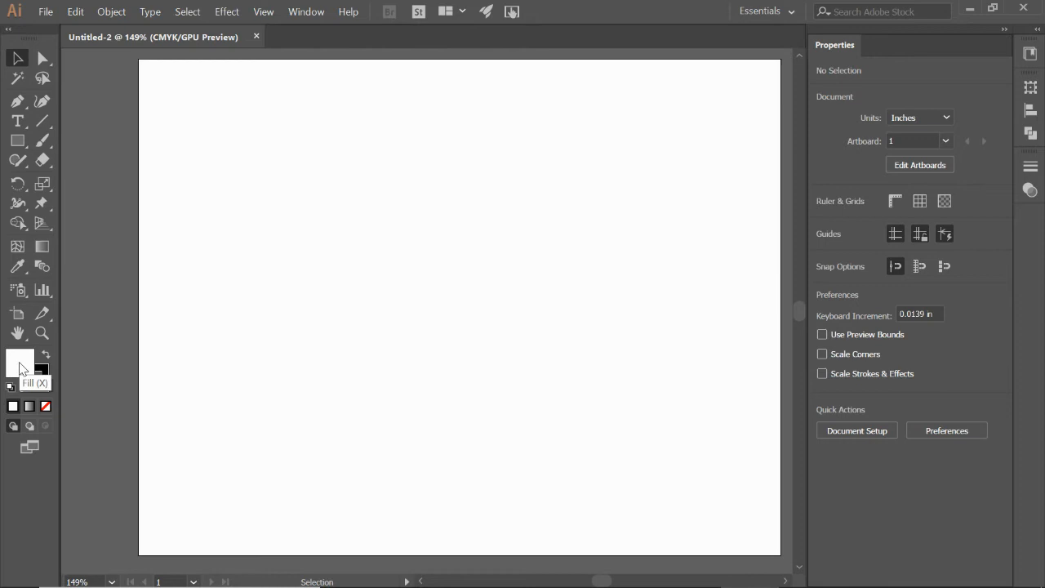
{"action": "mouse_move", "coordinate": [40, 380]}
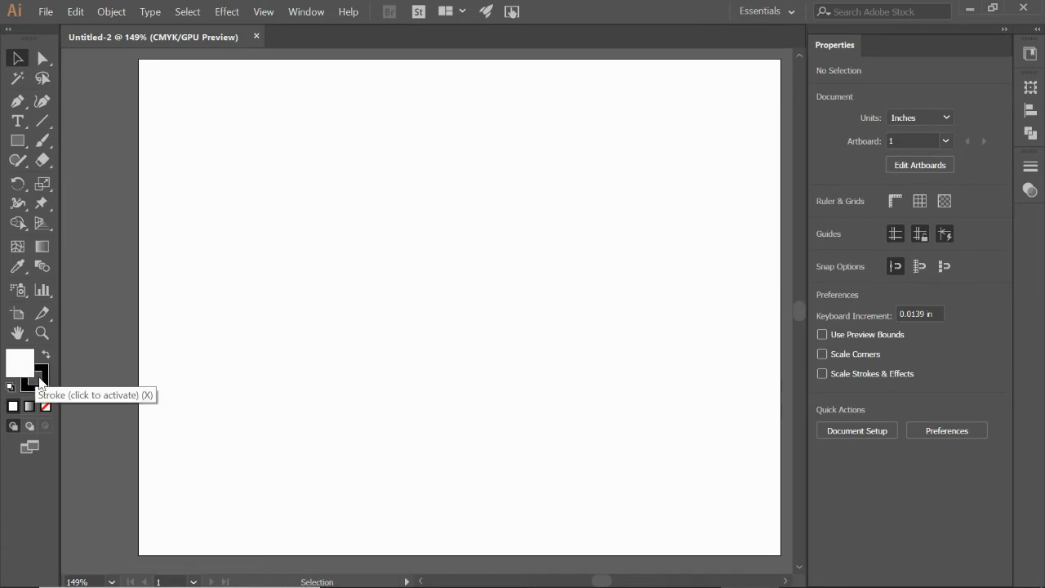
{"action": "mouse_move", "coordinate": [219, 281]}
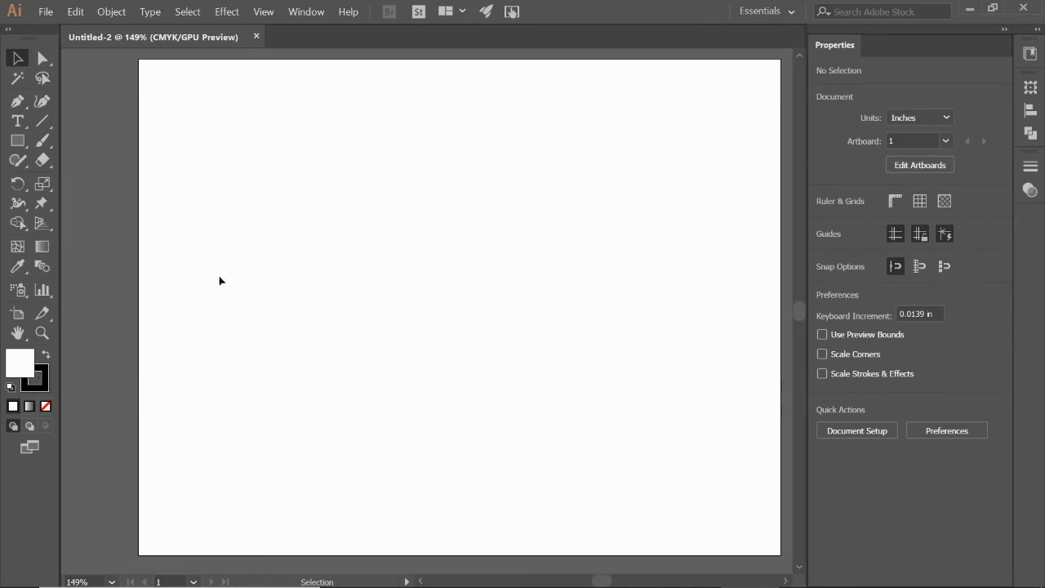
{"action": "mouse_move", "coordinate": [306, 12]}
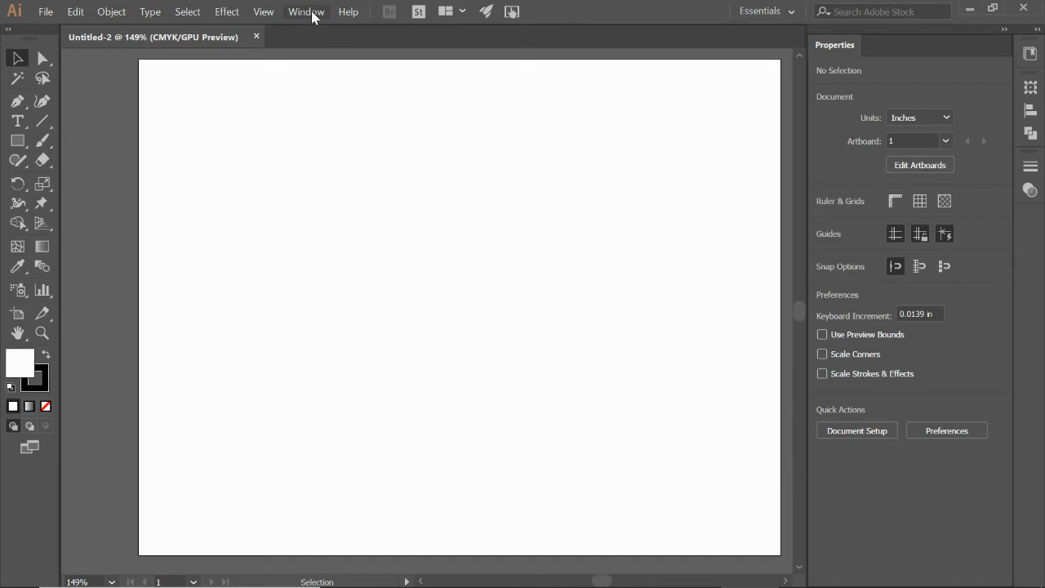
Show the Control bar via Window > Control.
{"action": "left_click", "coordinate": [307, 11]}
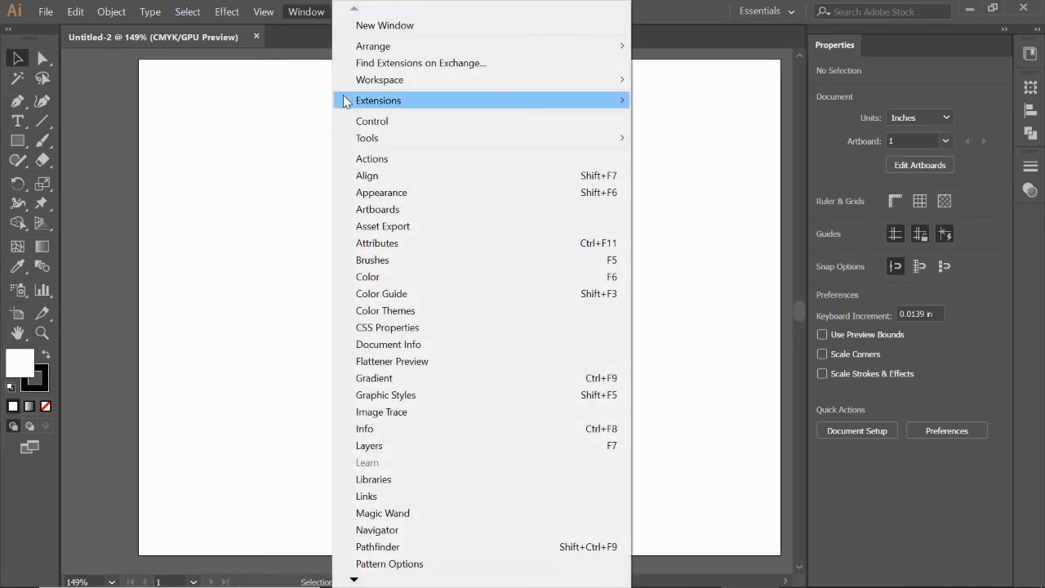
{"action": "mouse_move", "coordinate": [373, 121]}
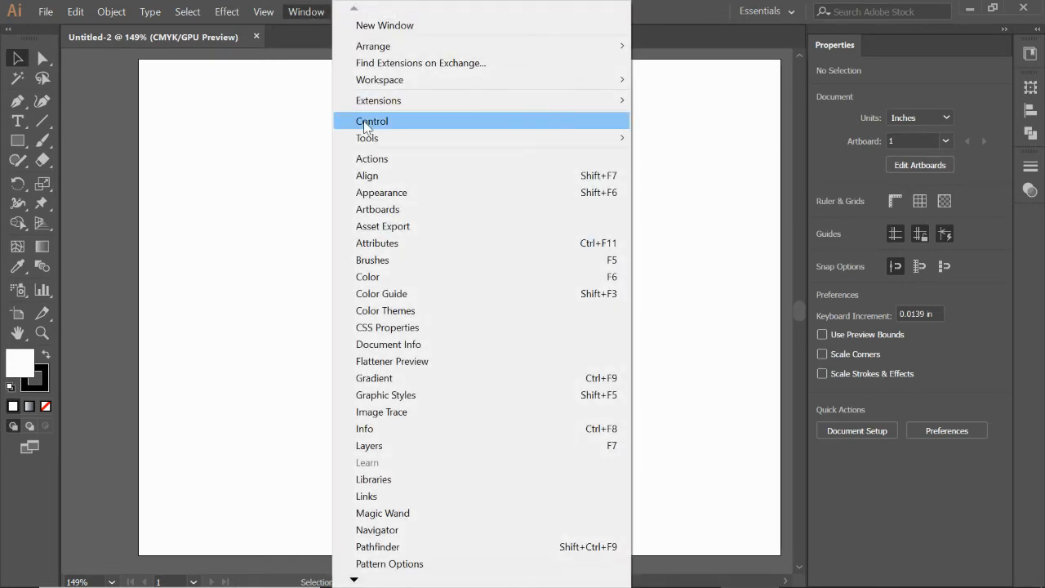
{"action": "left_click", "coordinate": [372, 120]}
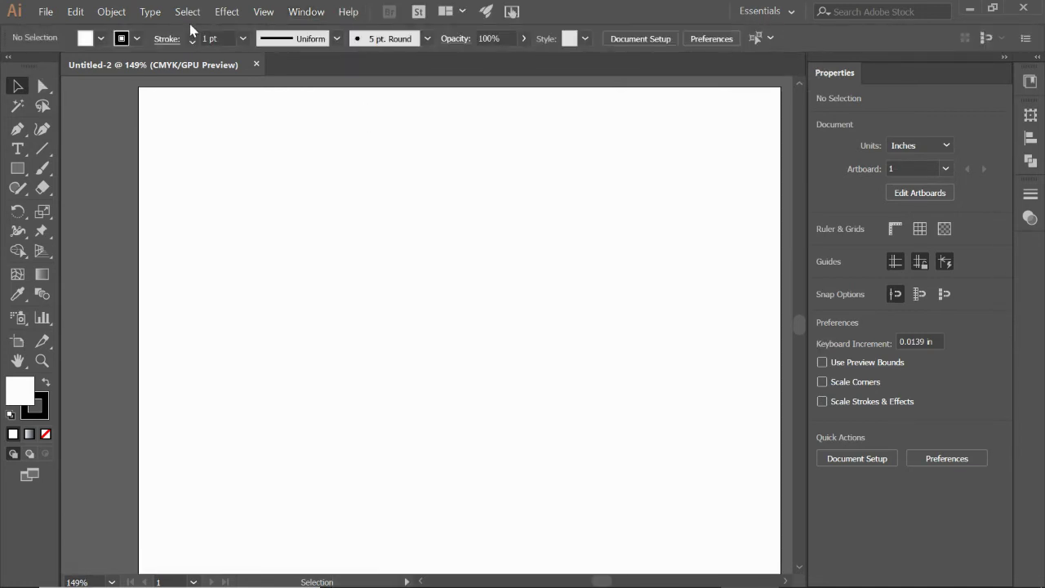
{"action": "mouse_move", "coordinate": [591, 55]}
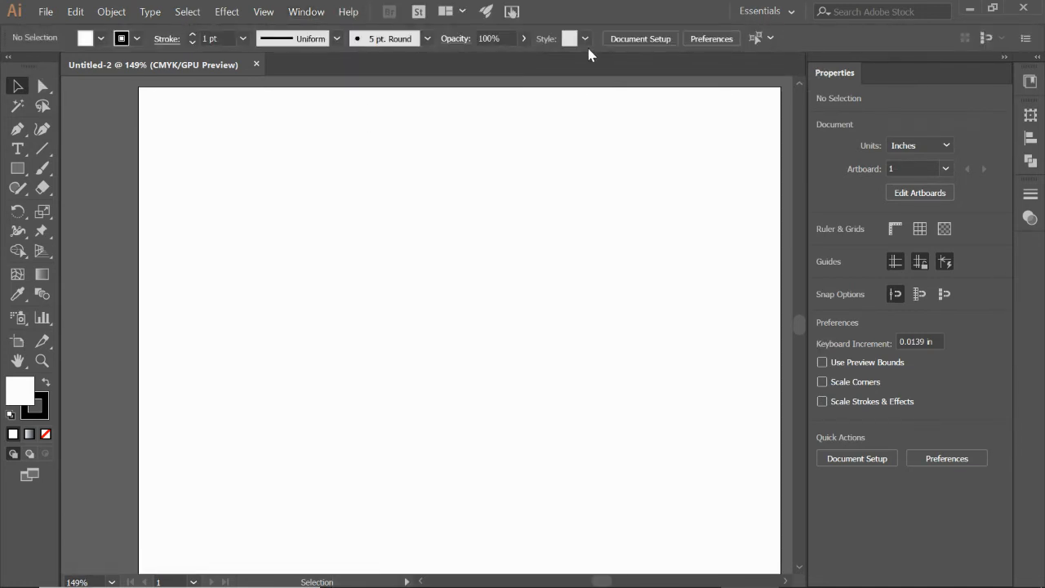
{"action": "mouse_move", "coordinate": [585, 93]}
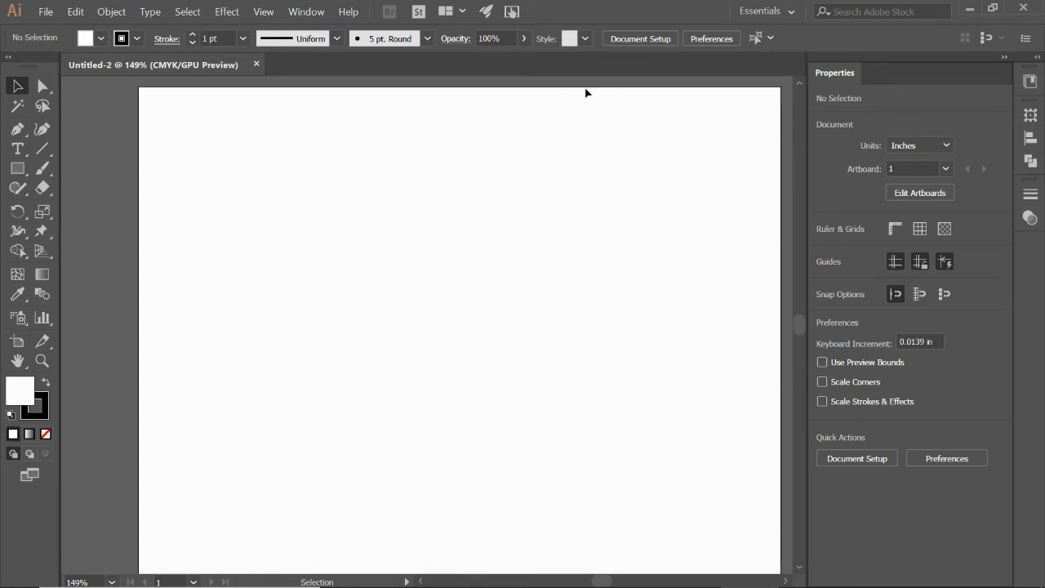
{"action": "mouse_move", "coordinate": [307, 11]}
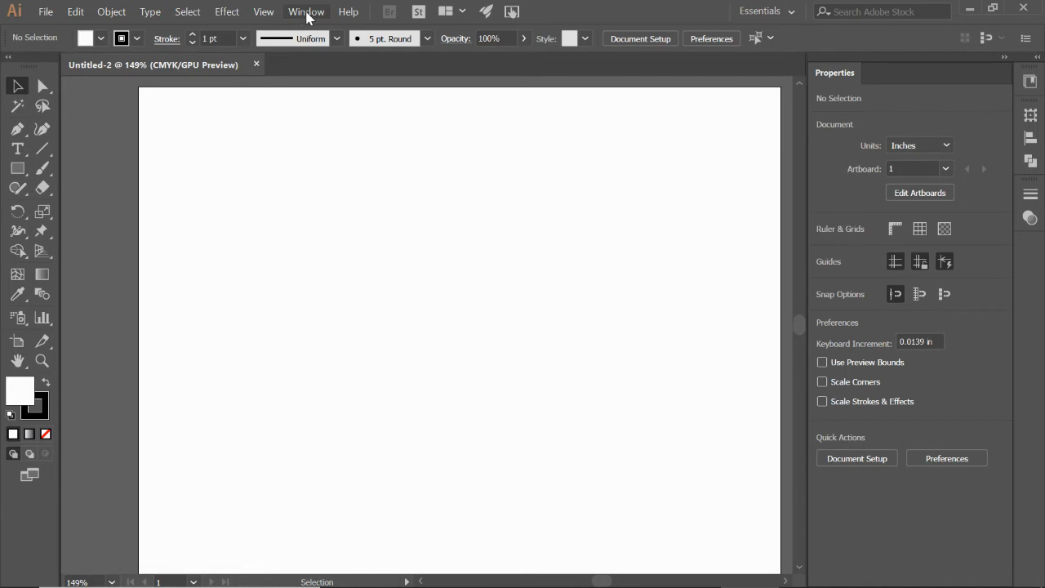
Show the Swatches panel from the Window menu and expand it over the canvas.
{"action": "left_click", "coordinate": [306, 12]}
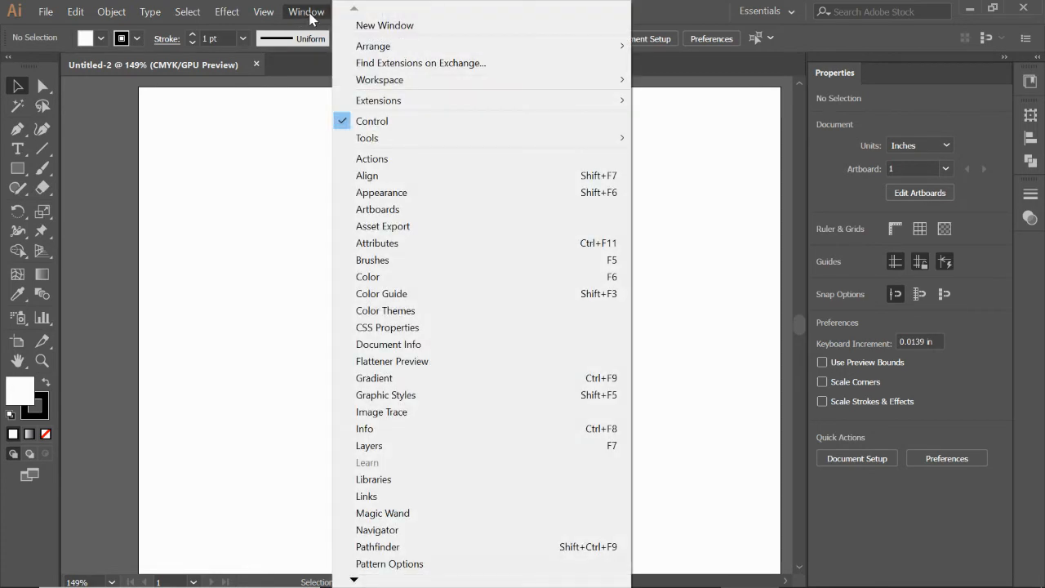
{"action": "mouse_move", "coordinate": [454, 361]}
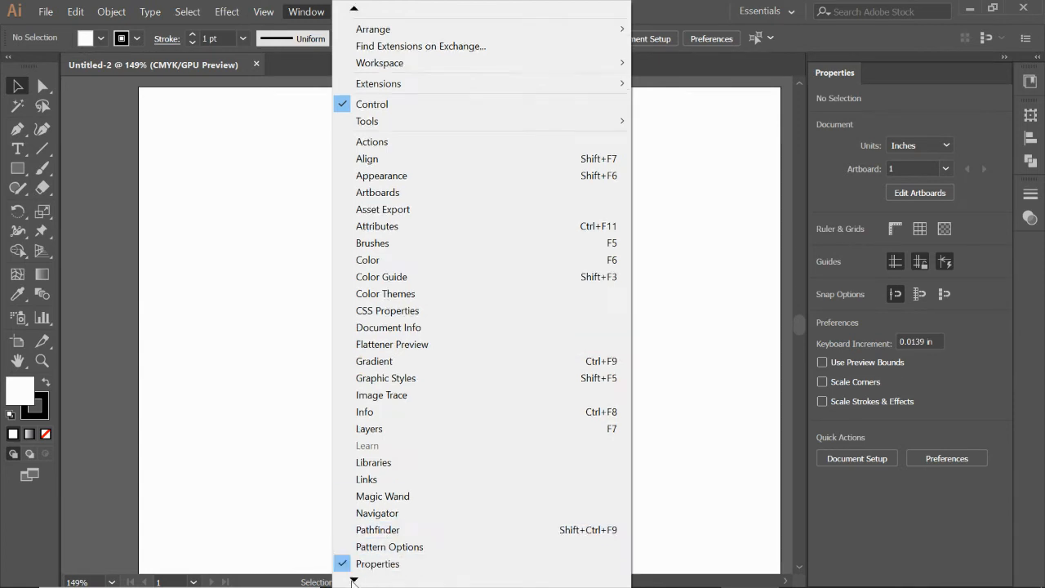
{"action": "scroll", "scroll_direction": "down", "scroll_amount": 3}
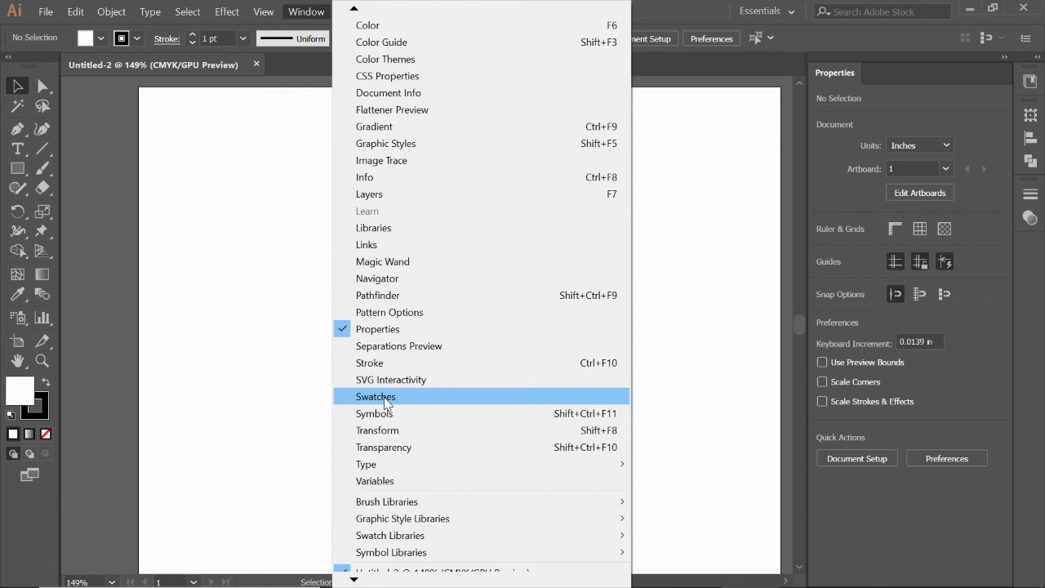
{"action": "left_click", "coordinate": [376, 397]}
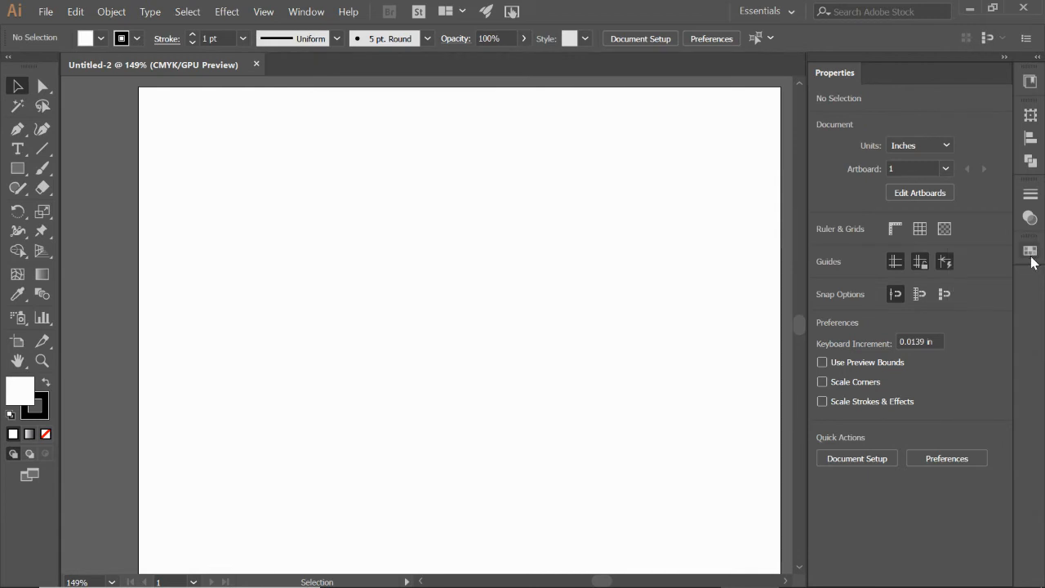
{"action": "left_click", "coordinate": [1029, 252]}
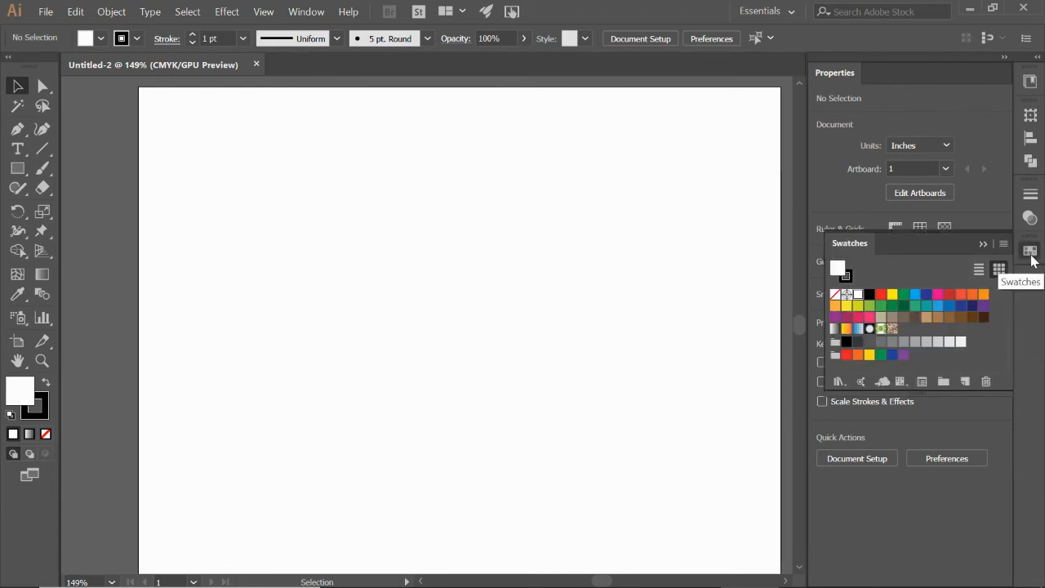
{"action": "mouse_move", "coordinate": [901, 241]}
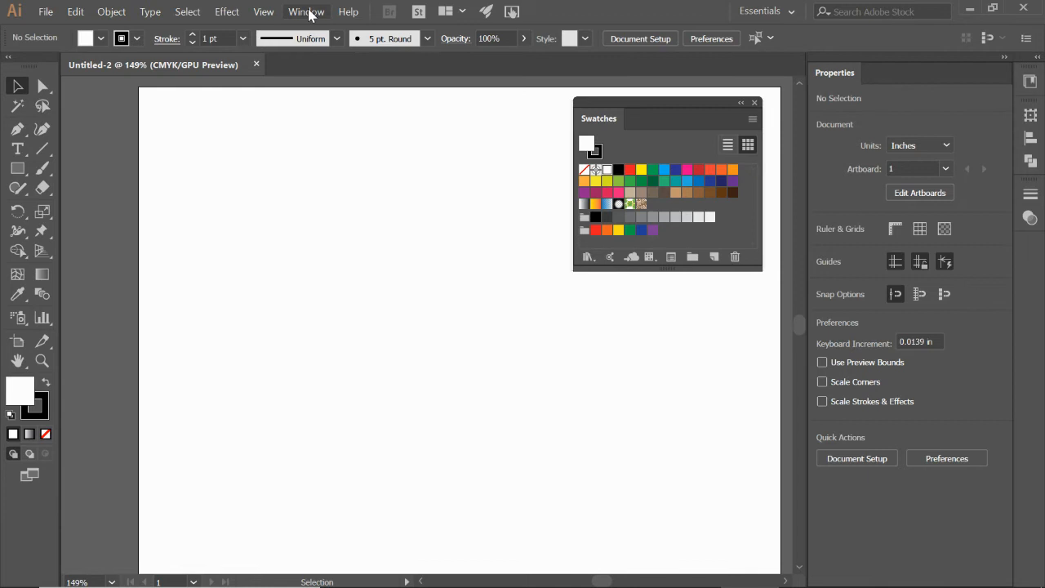
{"action": "left_click", "coordinate": [307, 11]}
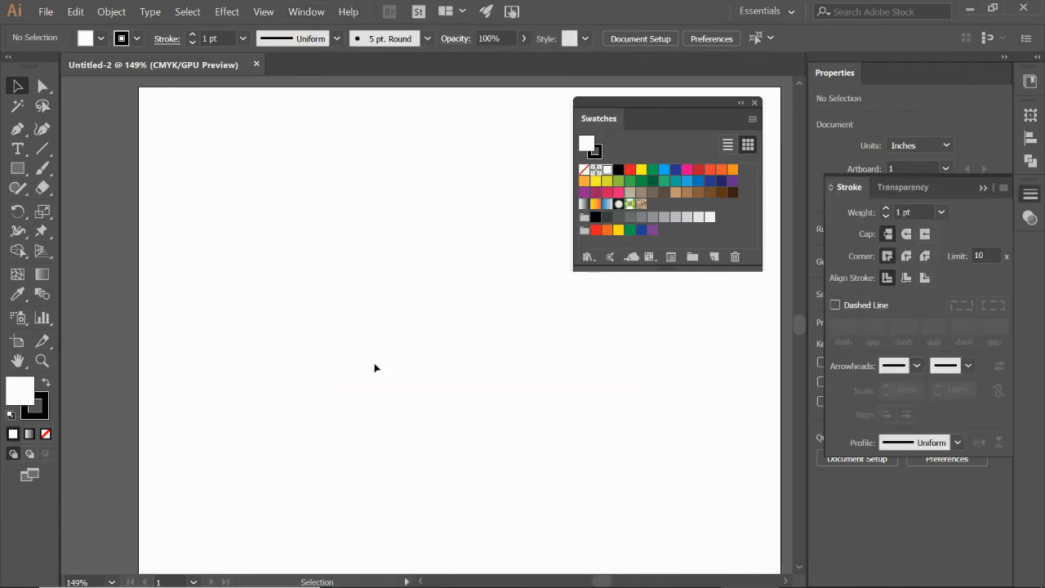
{"action": "mouse_move", "coordinate": [1004, 193]}
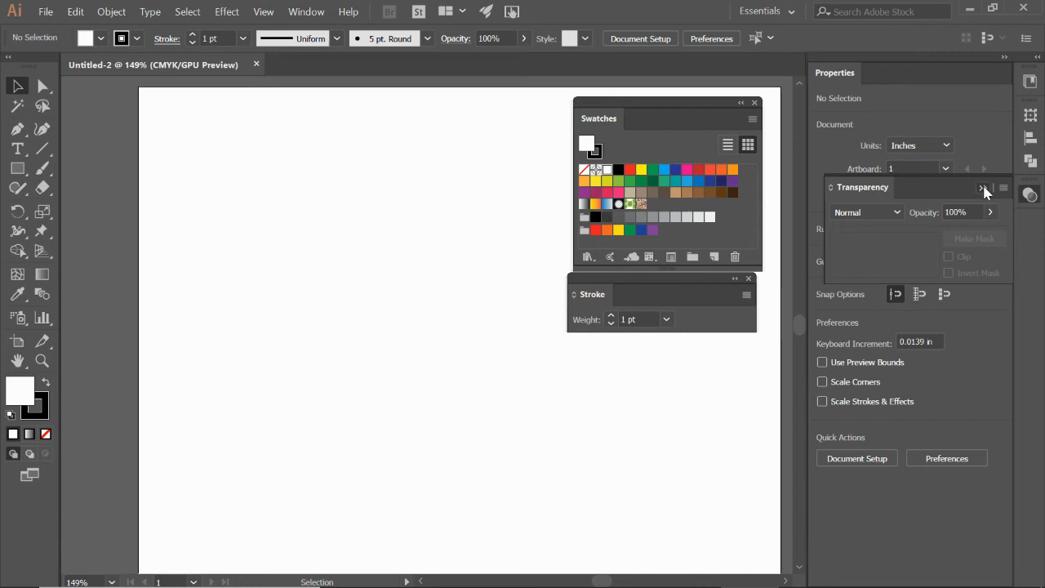
Close the Transparency panel so Stroke floats alone beneath Swatches.
{"action": "left_click", "coordinate": [983, 187]}
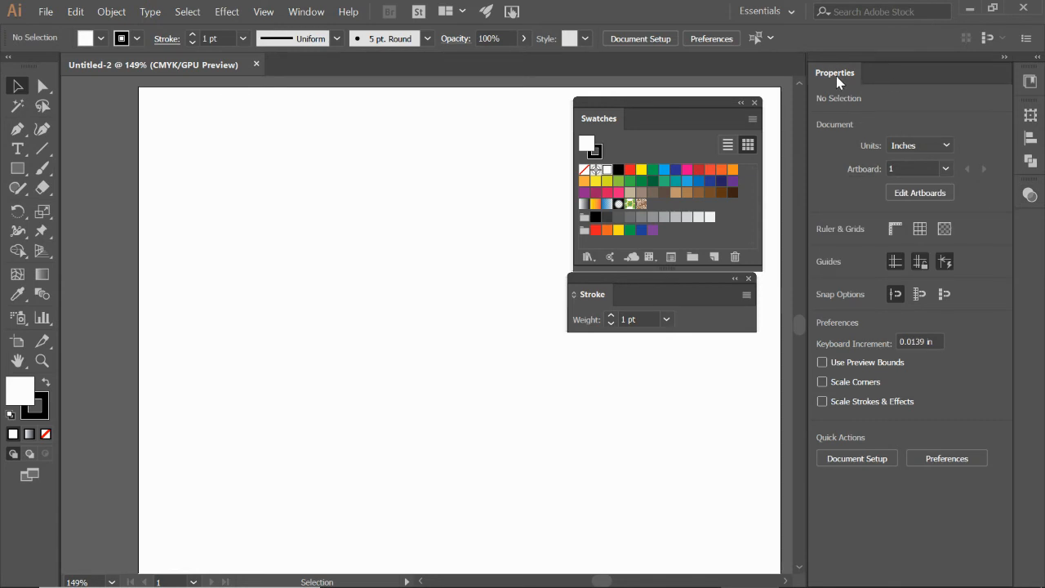
{"action": "mouse_move", "coordinate": [881, 200]}
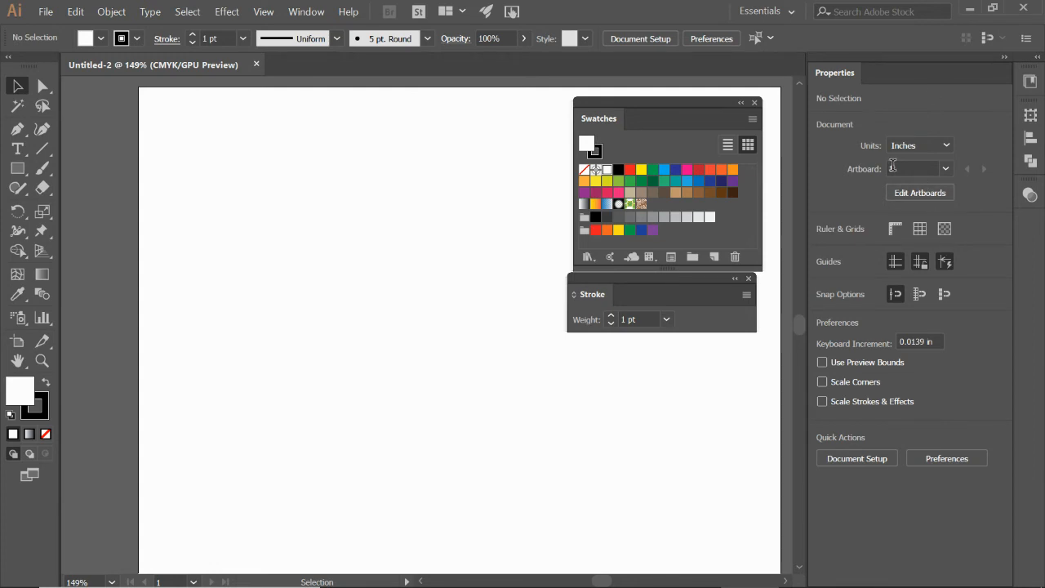
{"action": "mouse_move", "coordinate": [845, 75]}
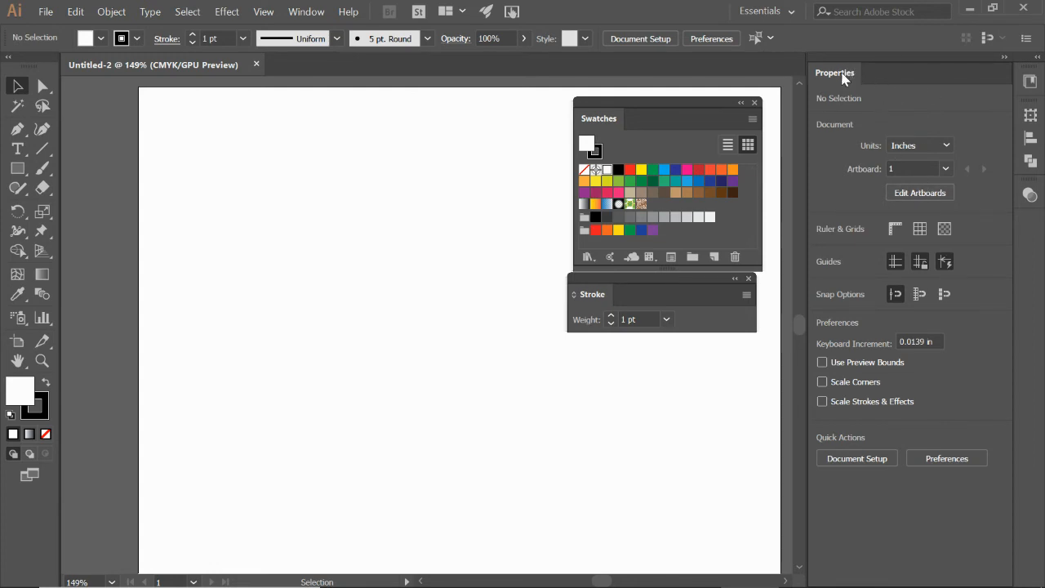
{"action": "mouse_move", "coordinate": [643, 280]}
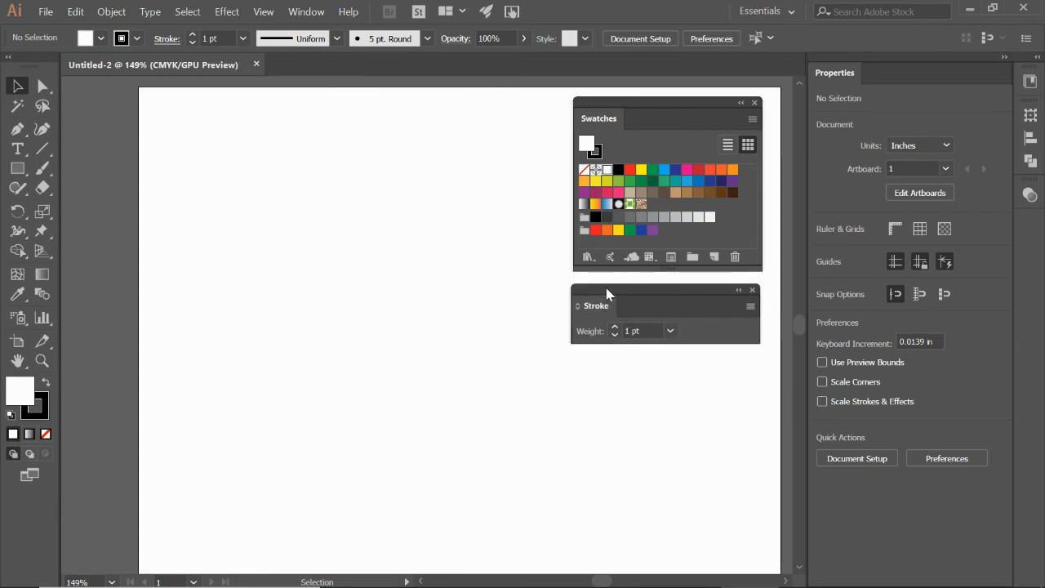
{"action": "mouse_move", "coordinate": [596, 341]}
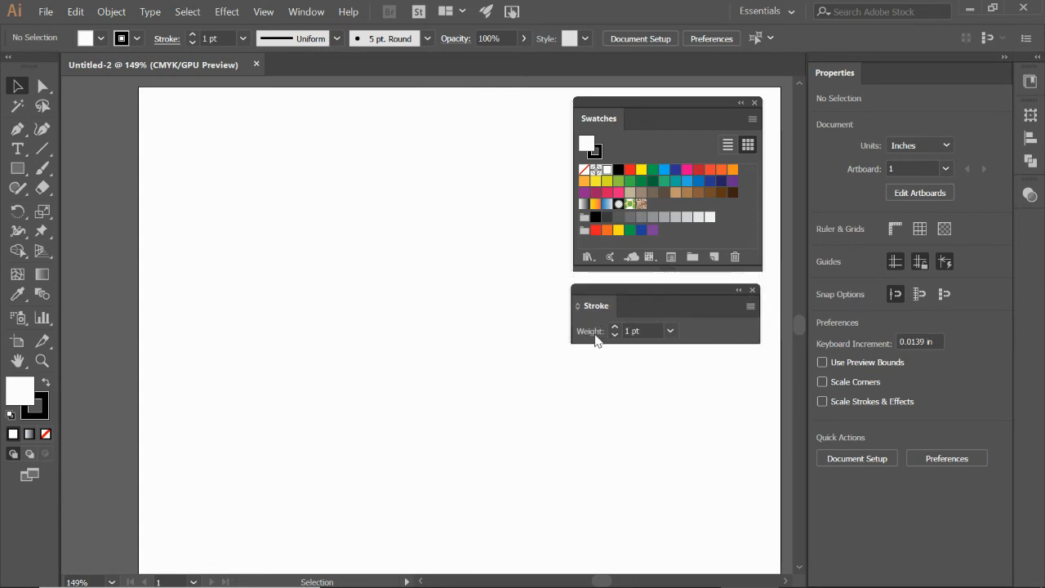
{"action": "mouse_move", "coordinate": [728, 323]}
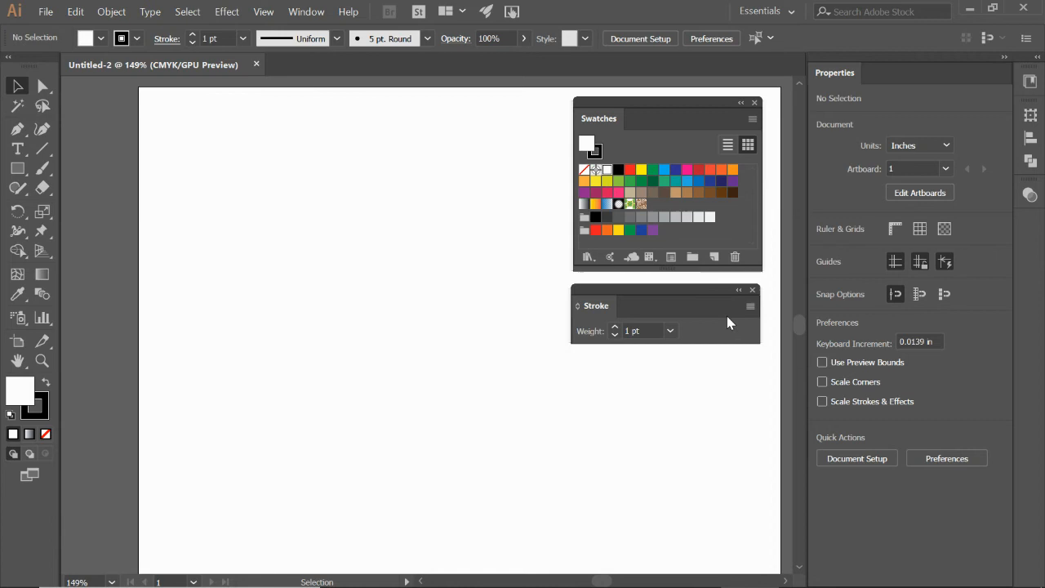
{"action": "mouse_move", "coordinate": [749, 317]}
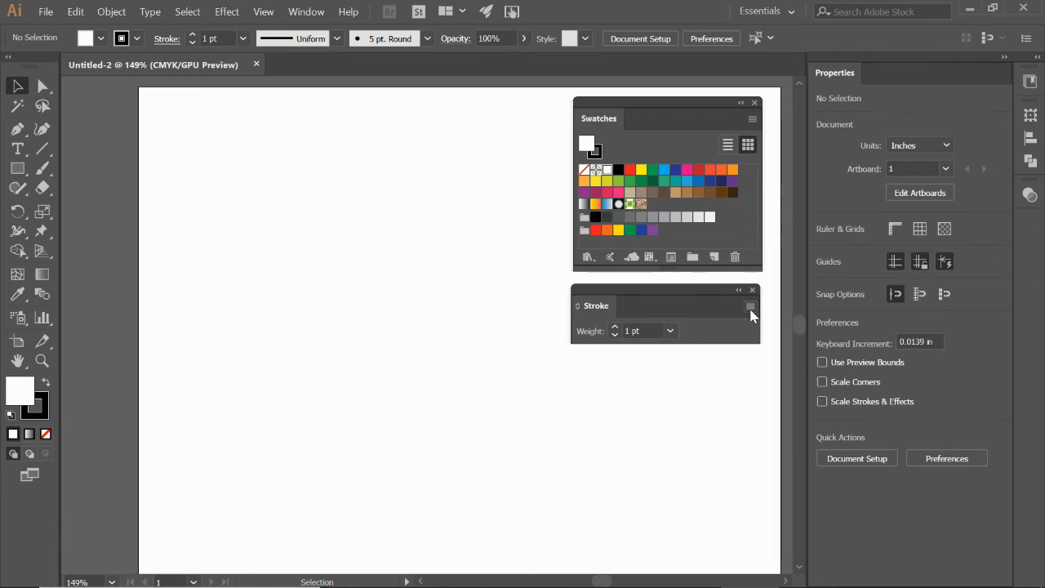
Expand the Stroke panel's full options and align it directly under the Swatches panel.
{"action": "left_click", "coordinate": [750, 307]}
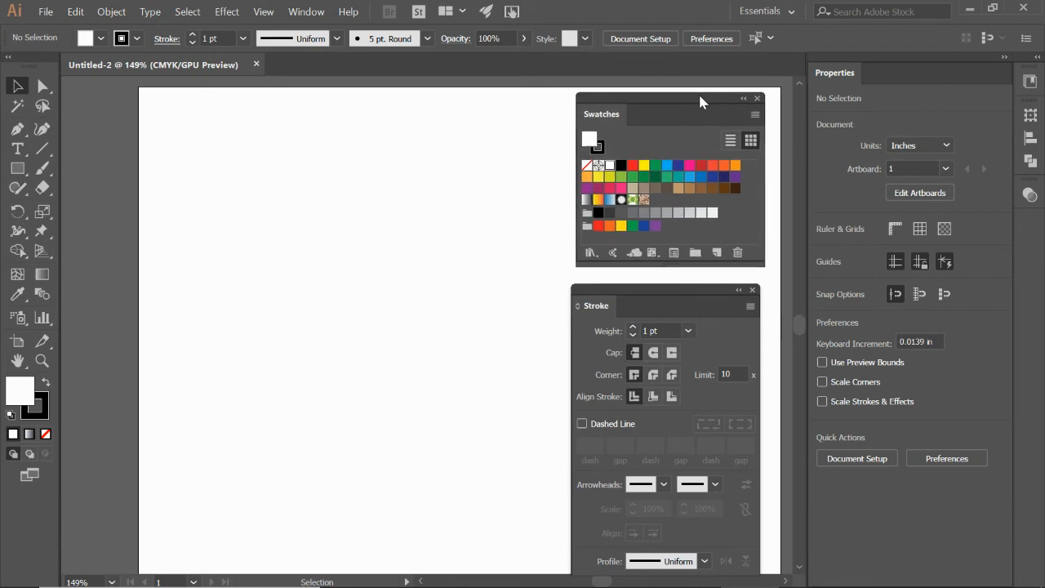
{"action": "left_click_drag", "start_coordinate": [694, 305], "coordinate": [691, 295]}
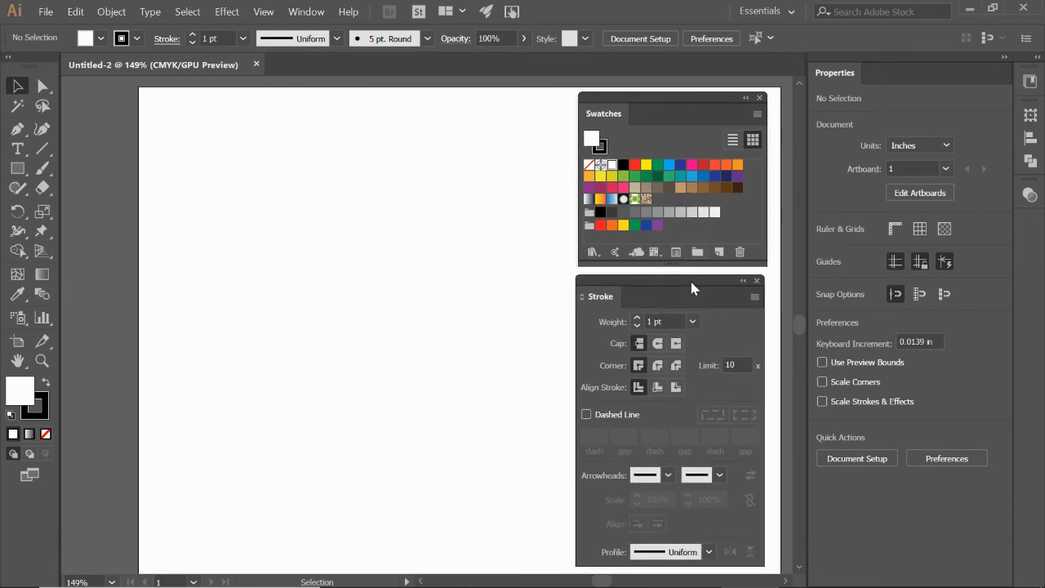
{"action": "left_click_drag", "start_coordinate": [694, 288], "coordinate": [698, 281]}
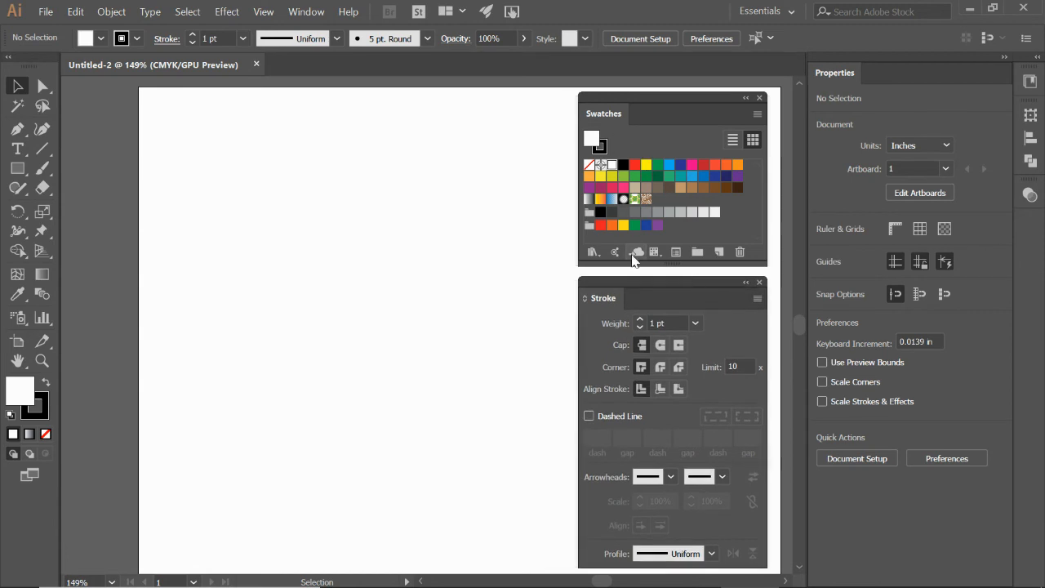
{"action": "mouse_move", "coordinate": [379, 281]}
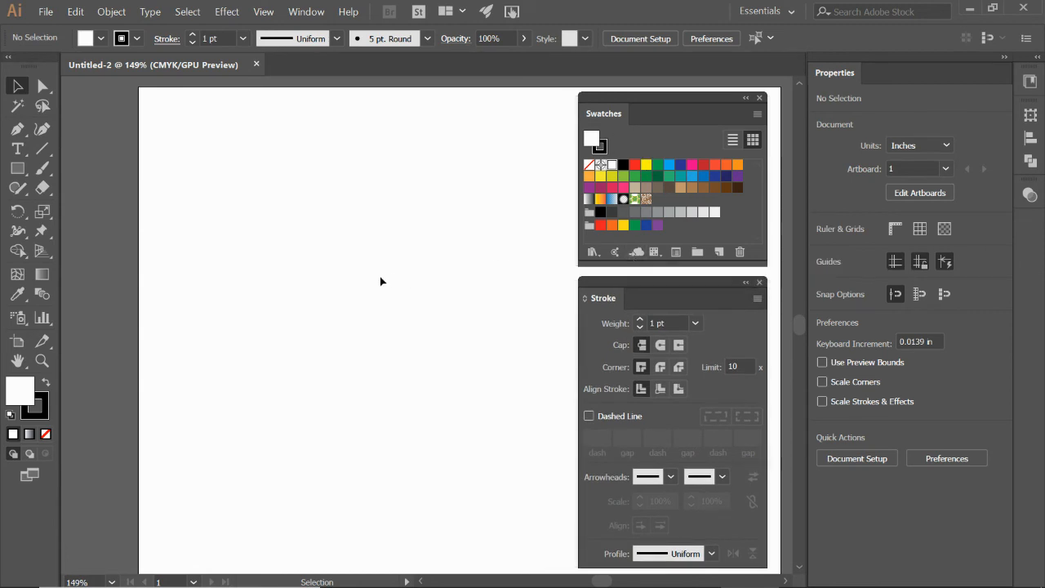
{"action": "mouse_move", "coordinate": [947, 457]}
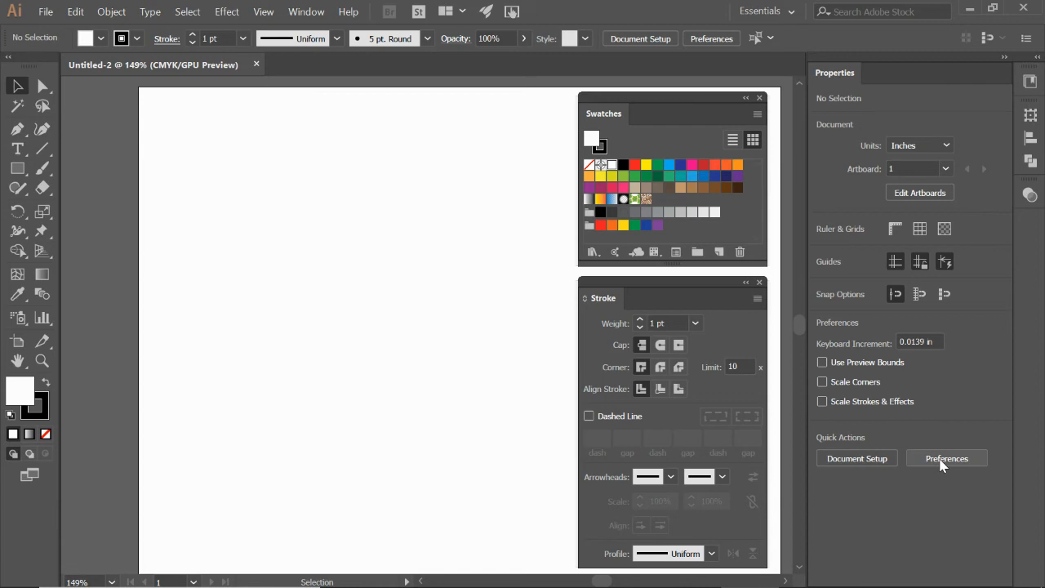
{"action": "mouse_move", "coordinate": [330, 261]}
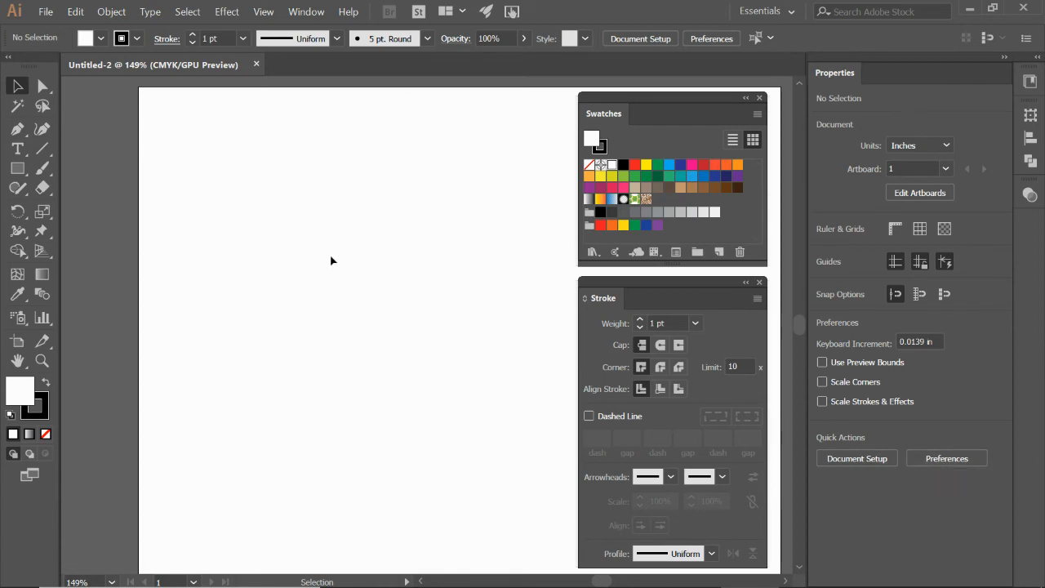
{"action": "mouse_move", "coordinate": [196, 176]}
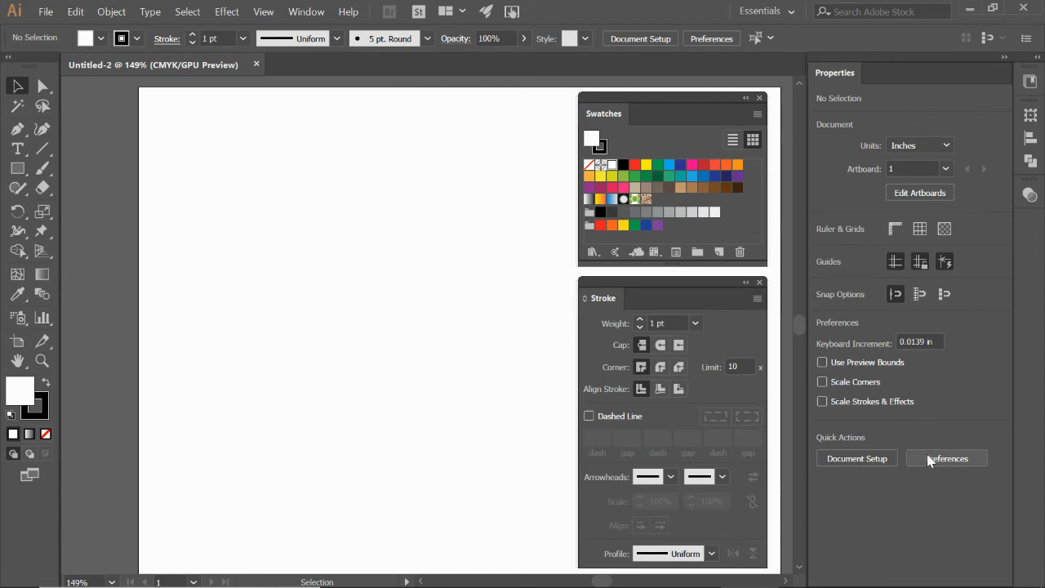
{"action": "mouse_move", "coordinate": [946, 457]}
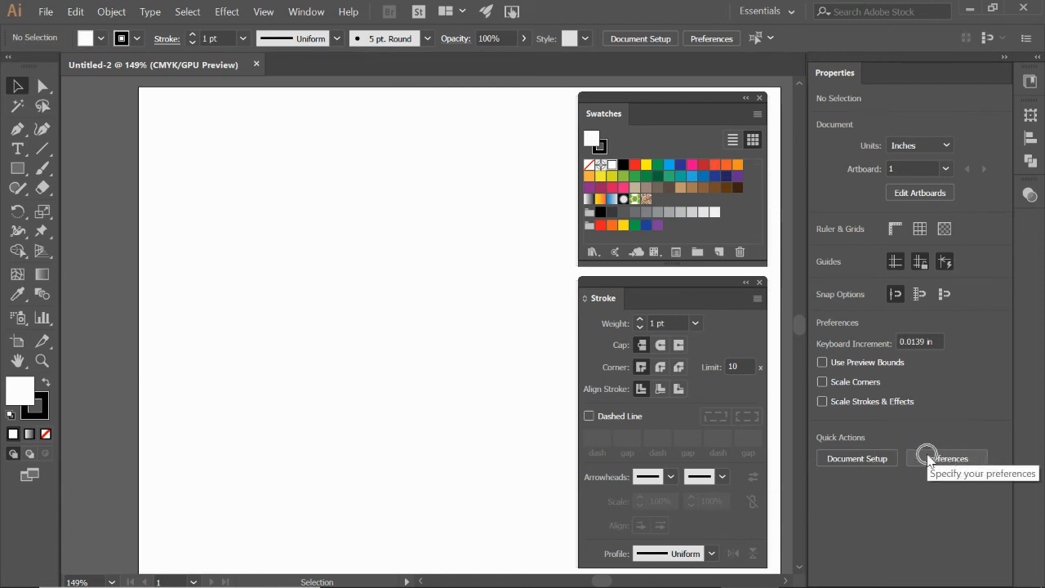
{"action": "mouse_move", "coordinate": [147, 59]}
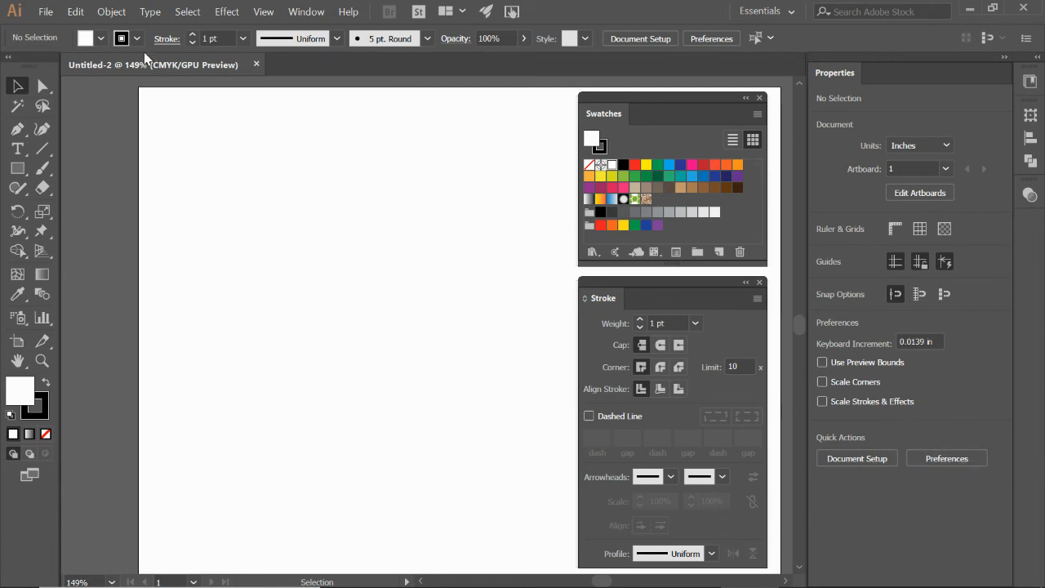
In General preferences, switch on Scale Corners and Scale Strokes & Effects.
{"action": "left_click", "coordinate": [75, 11]}
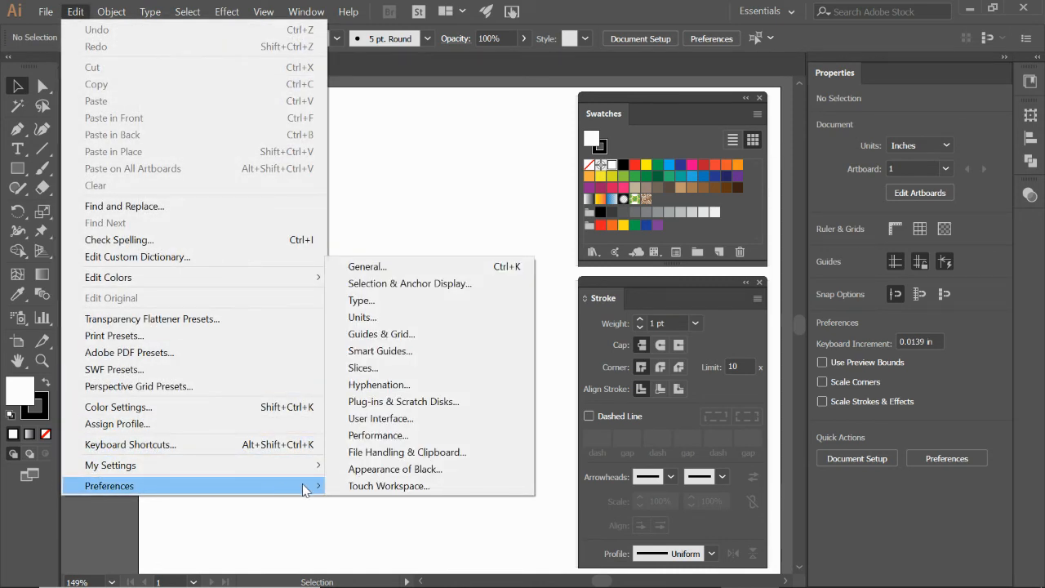
{"action": "left_click", "coordinate": [366, 266]}
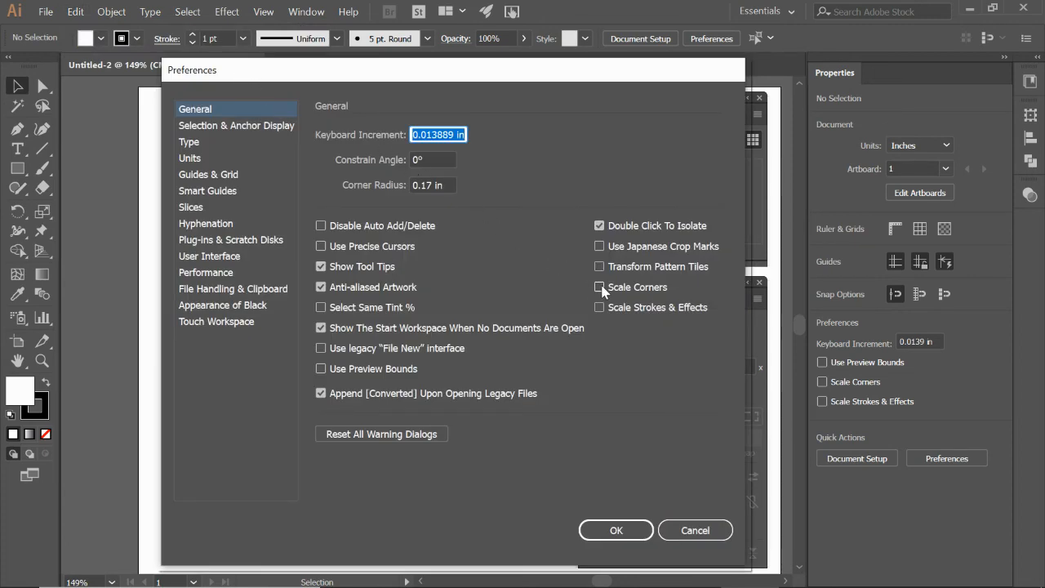
{"action": "left_click", "coordinate": [599, 288]}
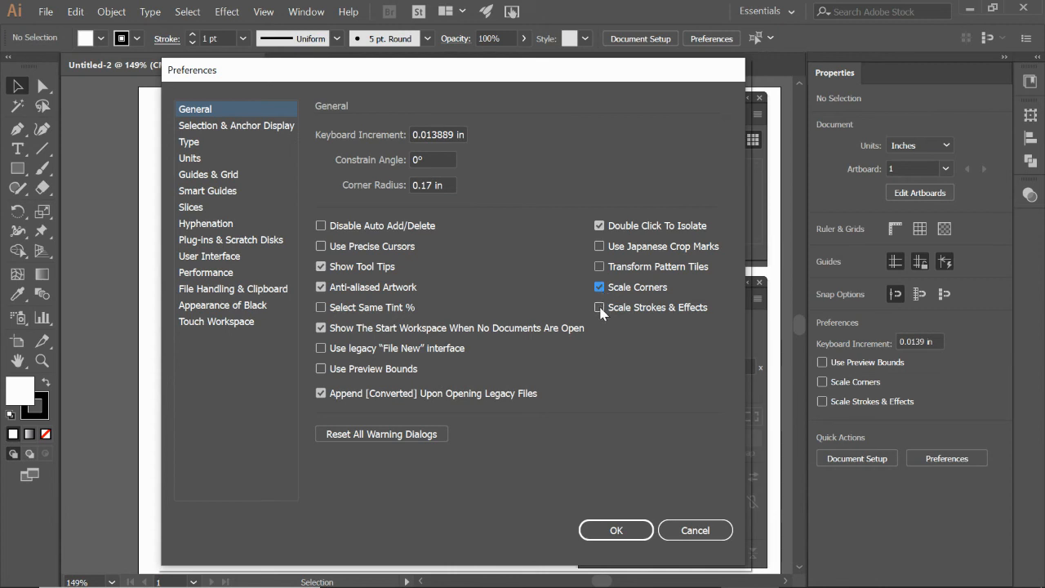
{"action": "left_click", "coordinate": [599, 306]}
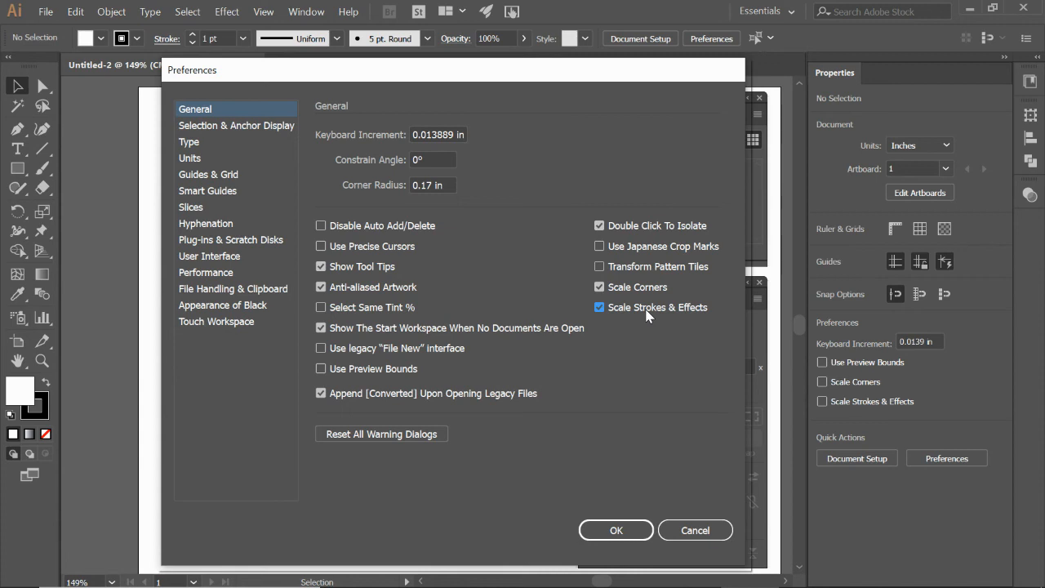
{"action": "mouse_move", "coordinate": [646, 305]}
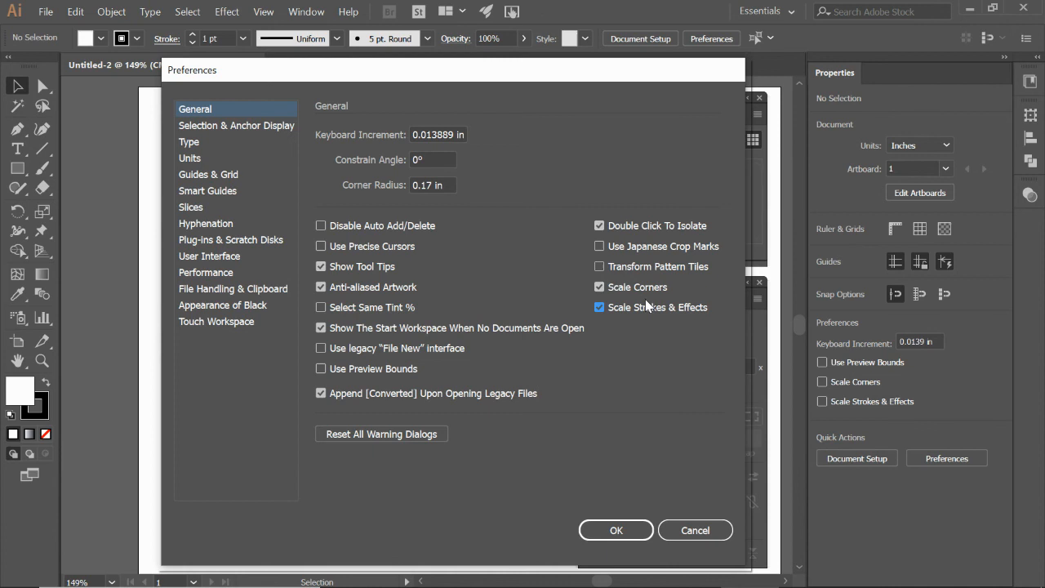
{"action": "mouse_move", "coordinate": [212, 259]}
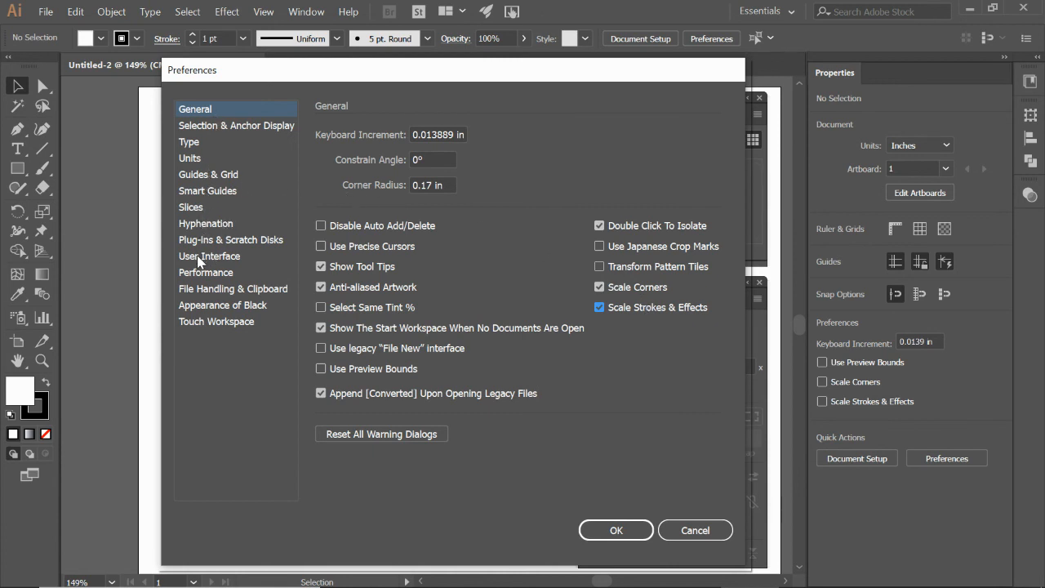
Under User Interface preferences, set Canvas Color to White.
{"action": "left_click", "coordinate": [209, 255]}
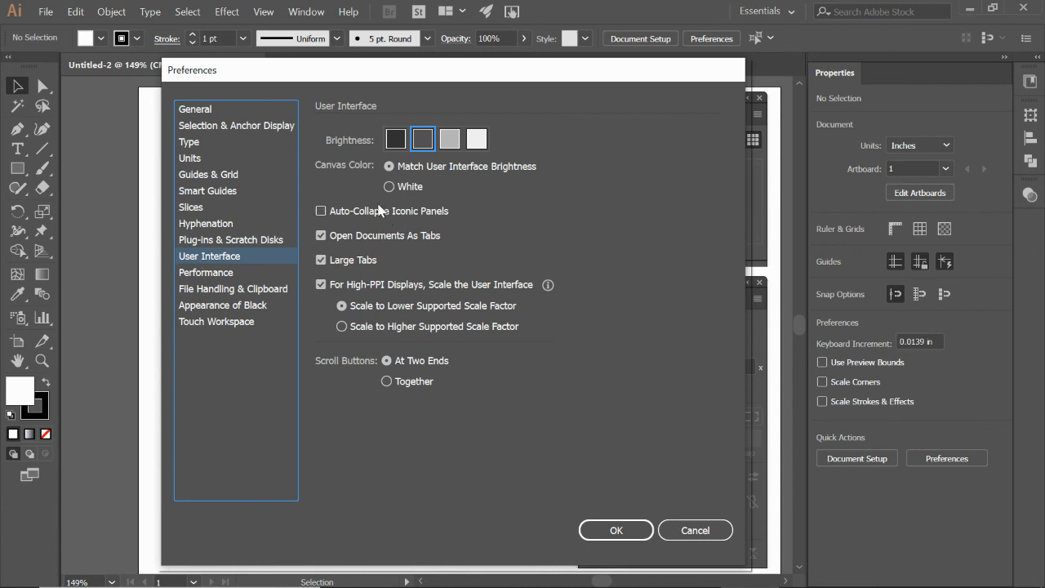
{"action": "mouse_move", "coordinate": [372, 143]}
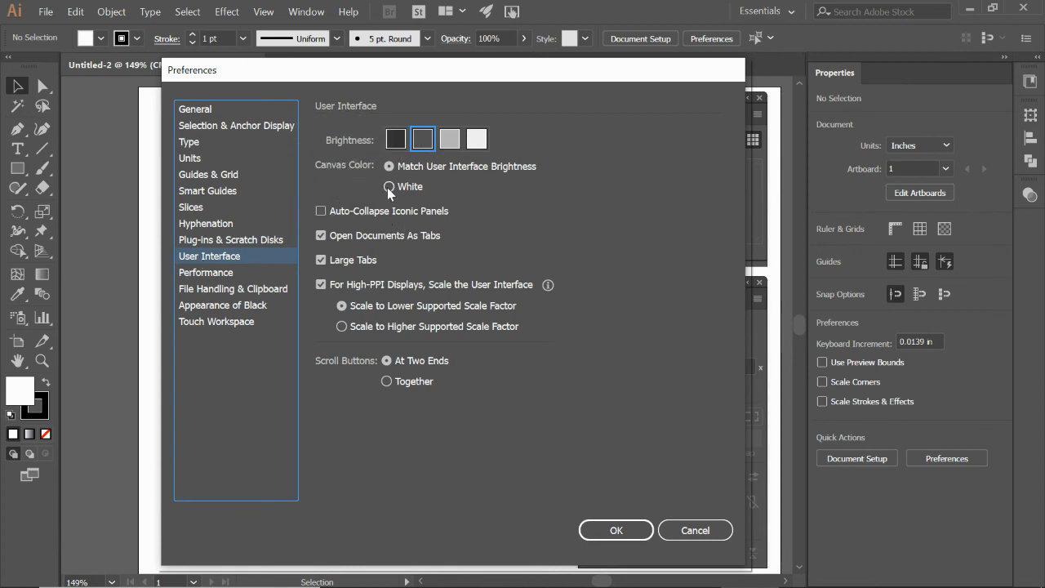
{"action": "left_click", "coordinate": [388, 187]}
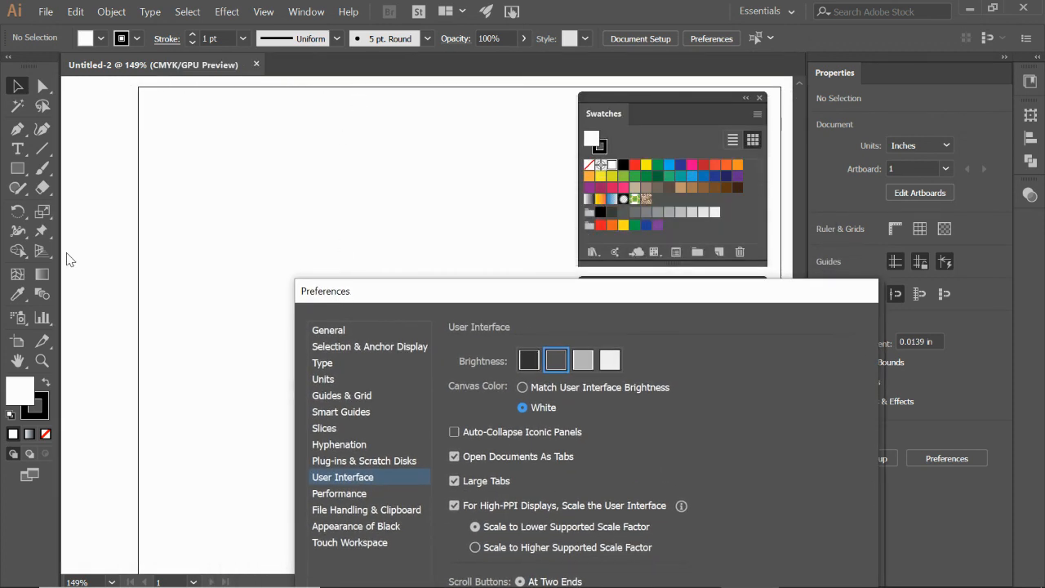
{"action": "mouse_move", "coordinate": [111, 88]}
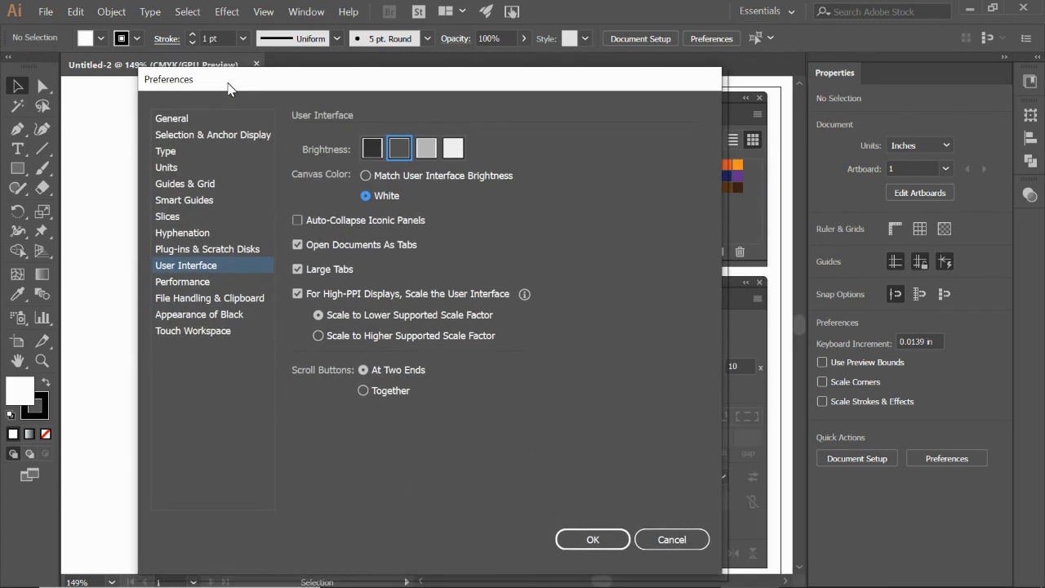
Under Performance, uncheck Animated Zoom and confirm the preferences with OK.
{"action": "left_click", "coordinate": [183, 280]}
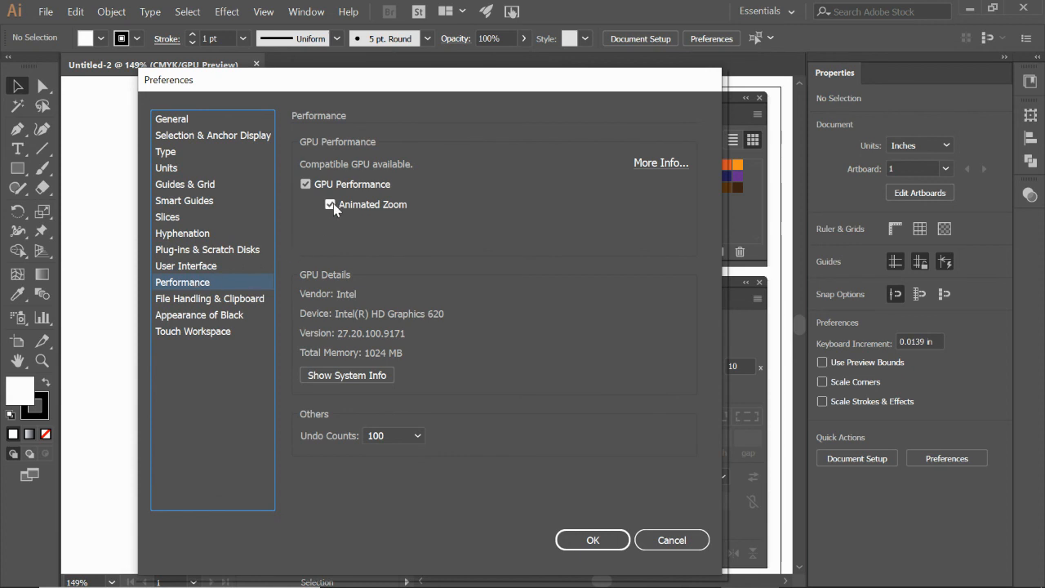
{"action": "left_click", "coordinate": [330, 204]}
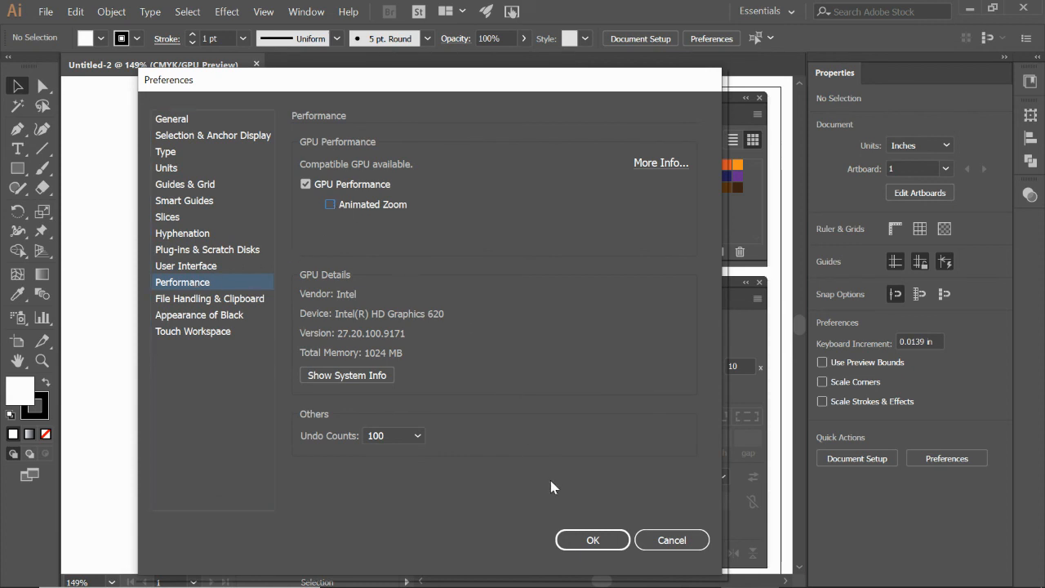
{"action": "left_click", "coordinate": [592, 539]}
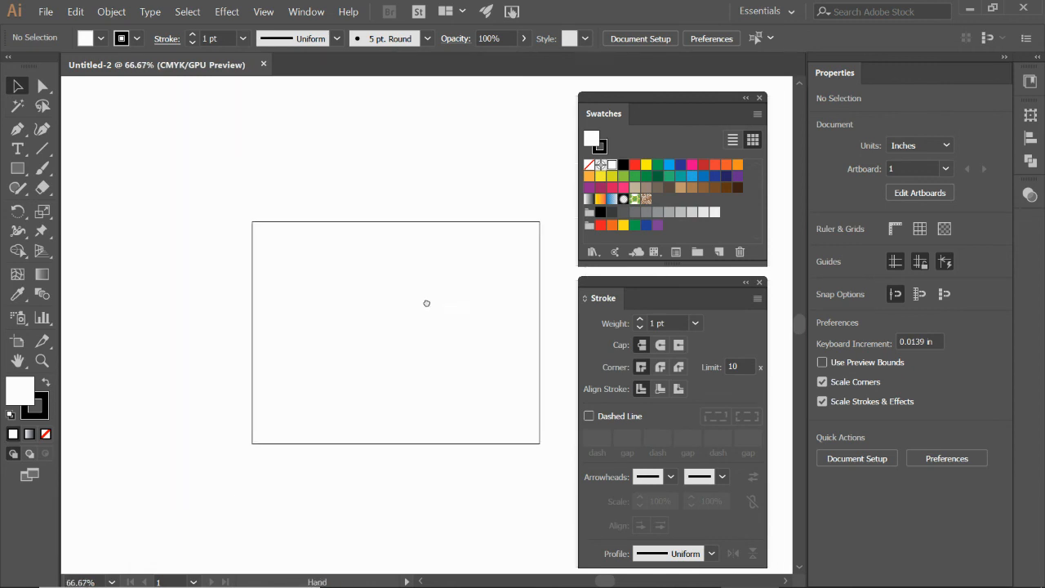
{"action": "left_click_drag", "start_coordinate": [426, 302], "coordinate": [376, 291]}
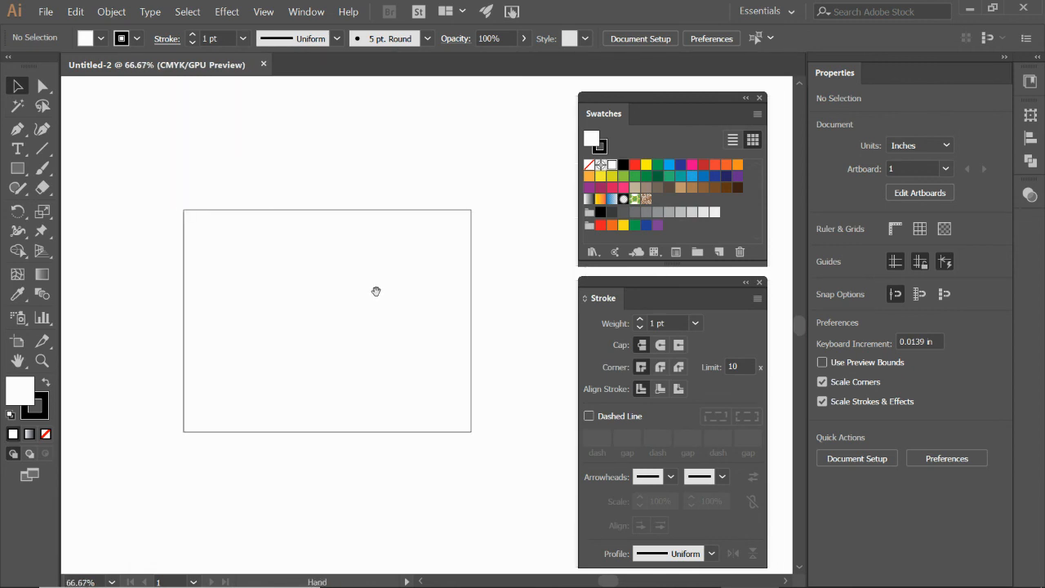